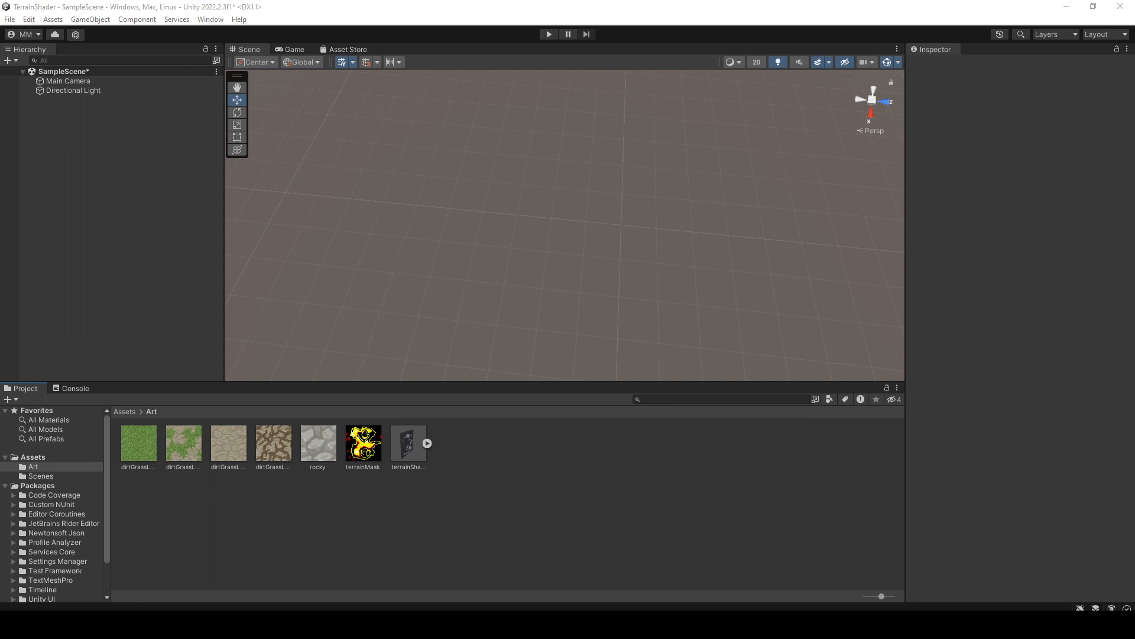
# Place the terrainShader mesh in the scene and set its X rotation to 0.
pyautogui.click(39, 475)
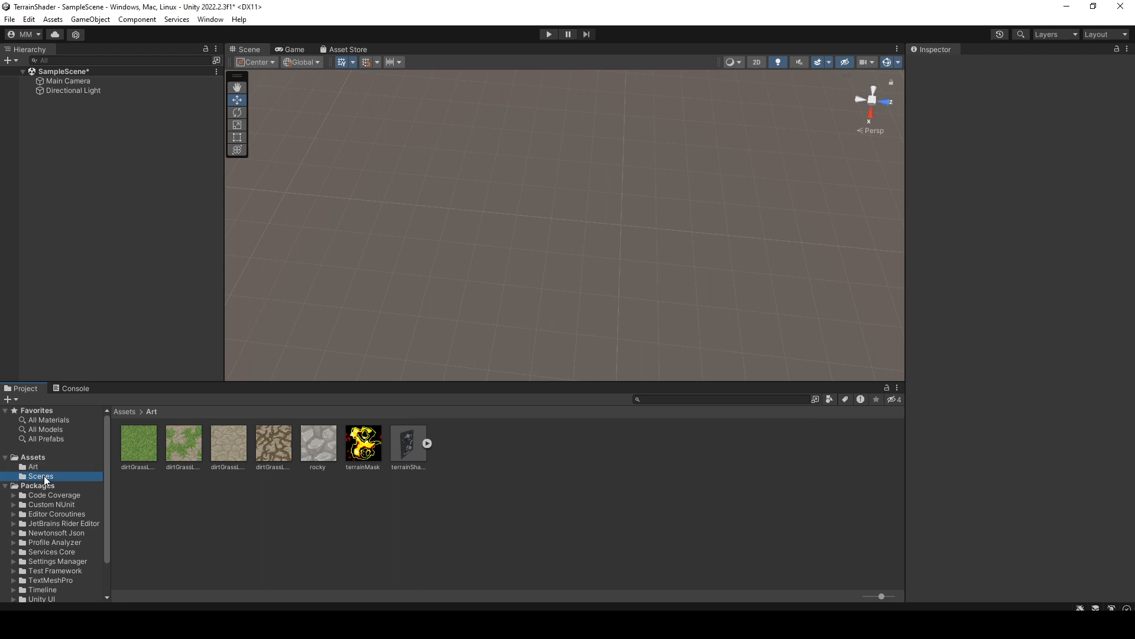
pyautogui.click(33, 466)
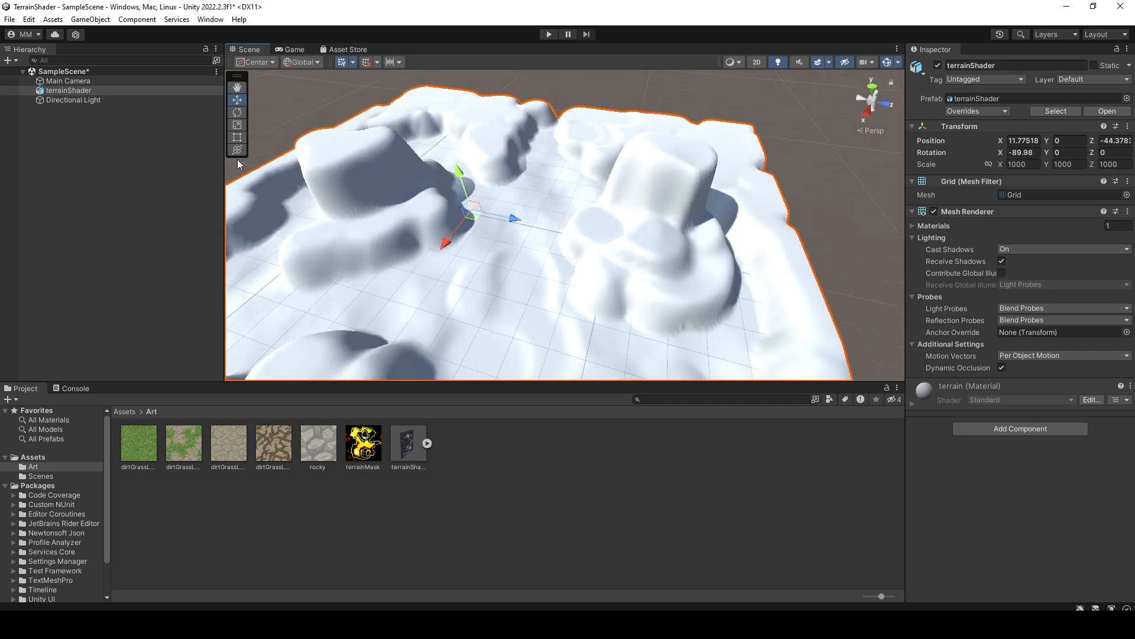
pyautogui.click(69, 90)
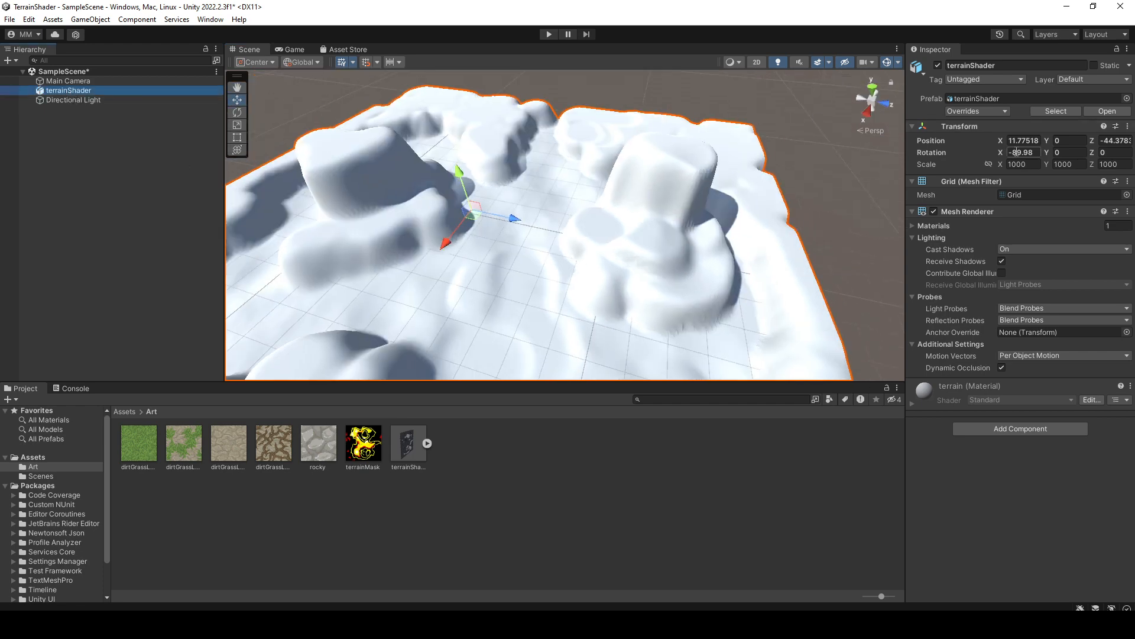
pyautogui.write('0')
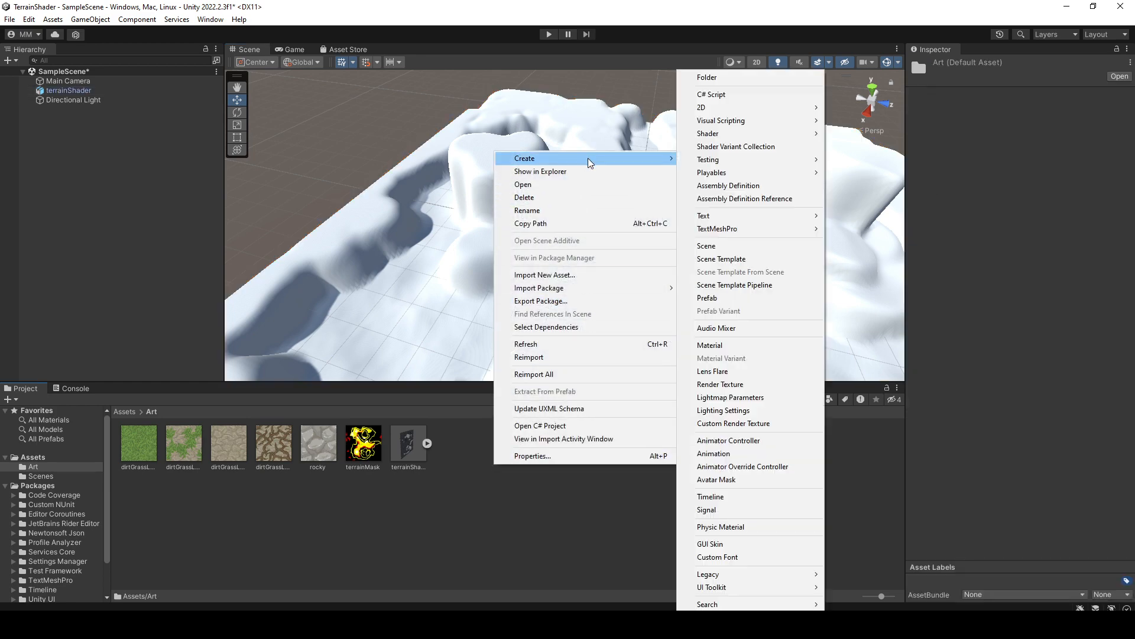
# Create TerrainMaterial in the Art folder with a red albedo and apply it to the terrain.
pyautogui.click(709, 346)
pyautogui.write('TerrainMaterial')
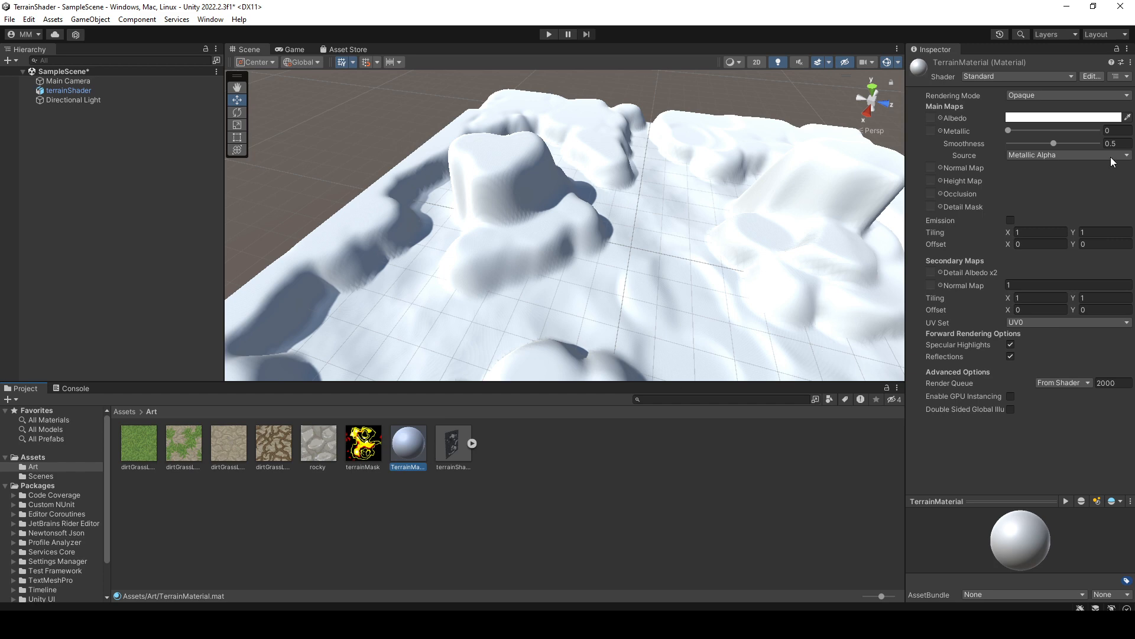
pyautogui.click(1063, 116)
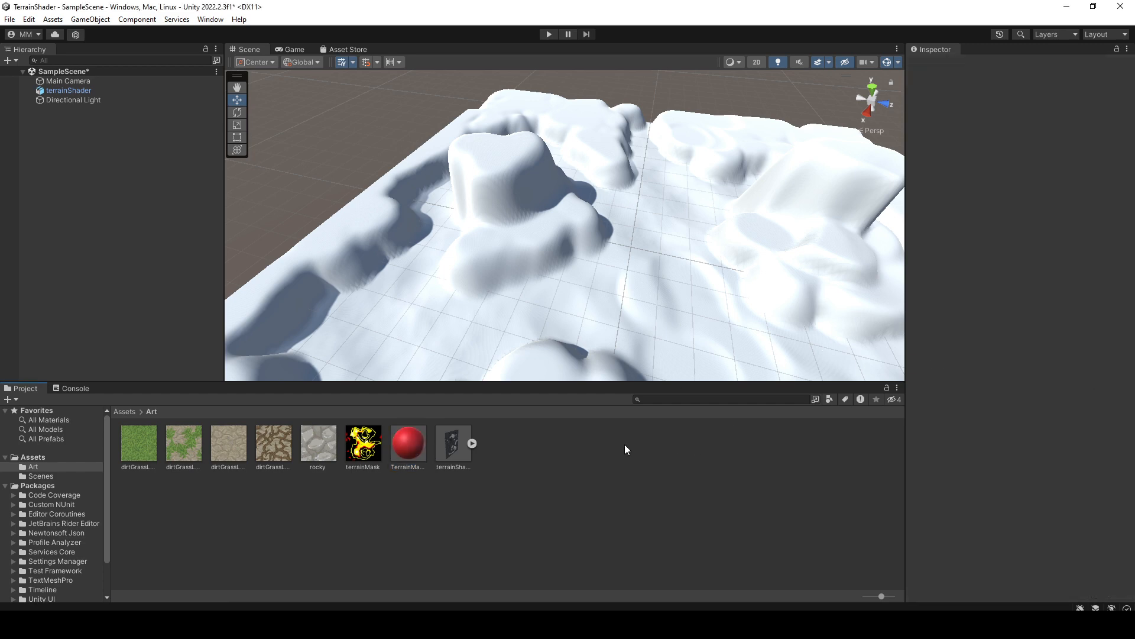
pyautogui.click(408, 443)
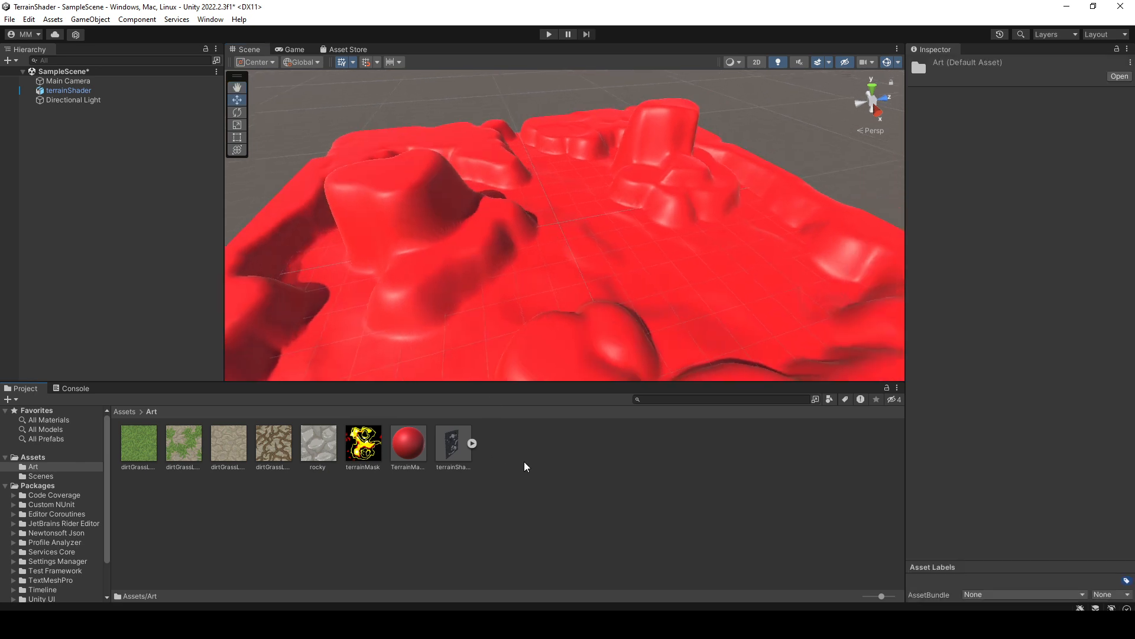
# Create a Standard Surface Shader named TerrainShader in Art and open it in Visual Studio.
pyautogui.rightClick(527, 467)
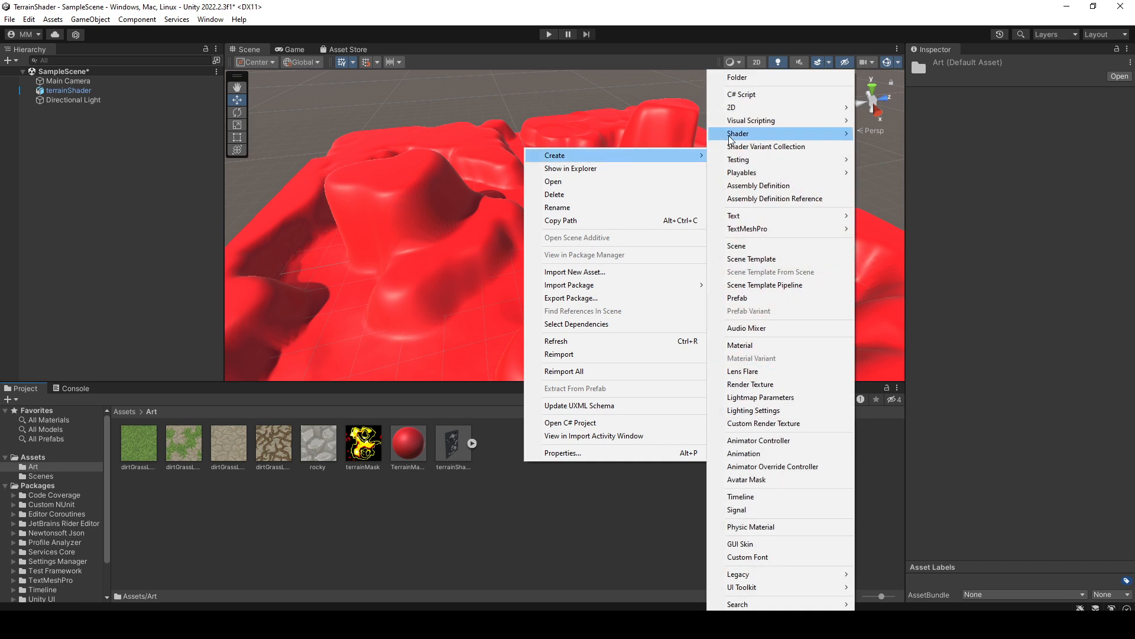
pyautogui.moveTo(738, 132)
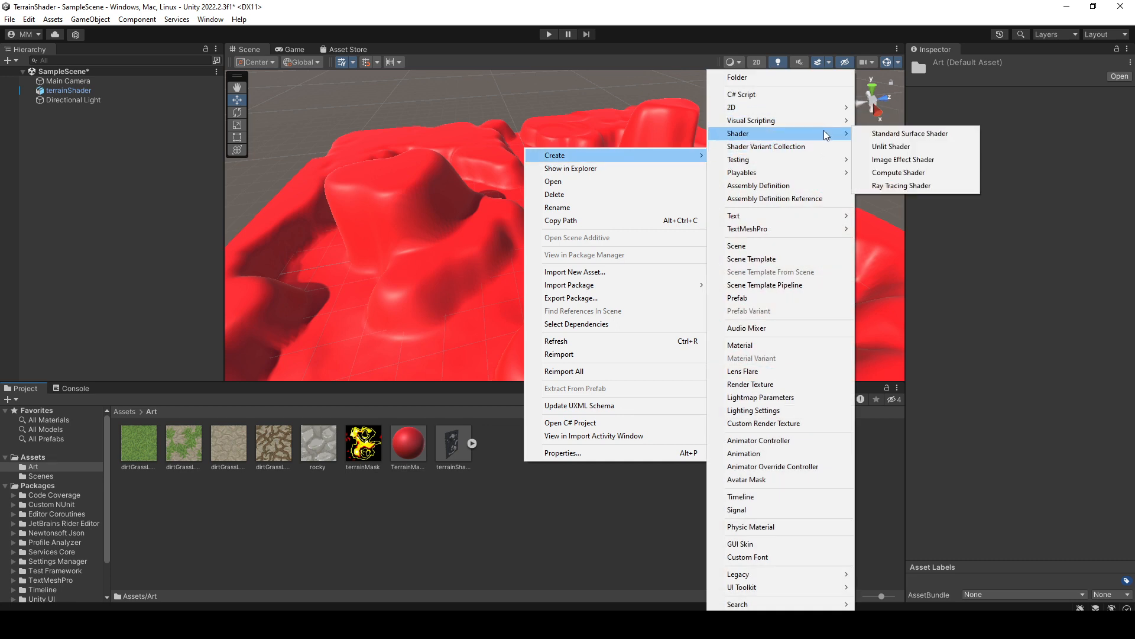
pyautogui.moveTo(908, 136)
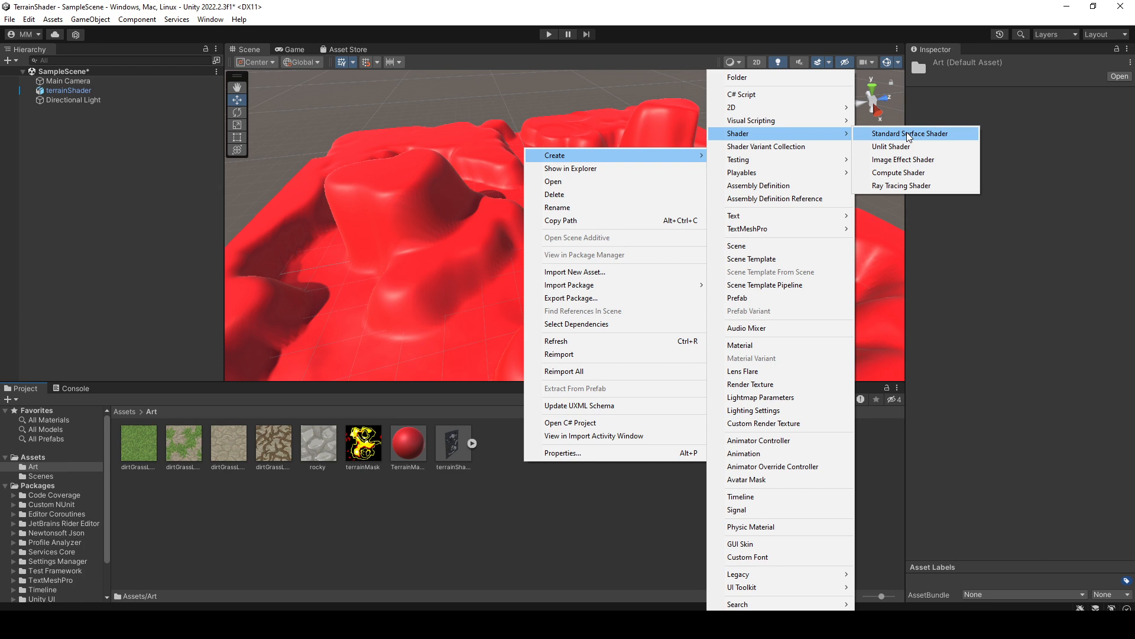
pyautogui.click(911, 132)
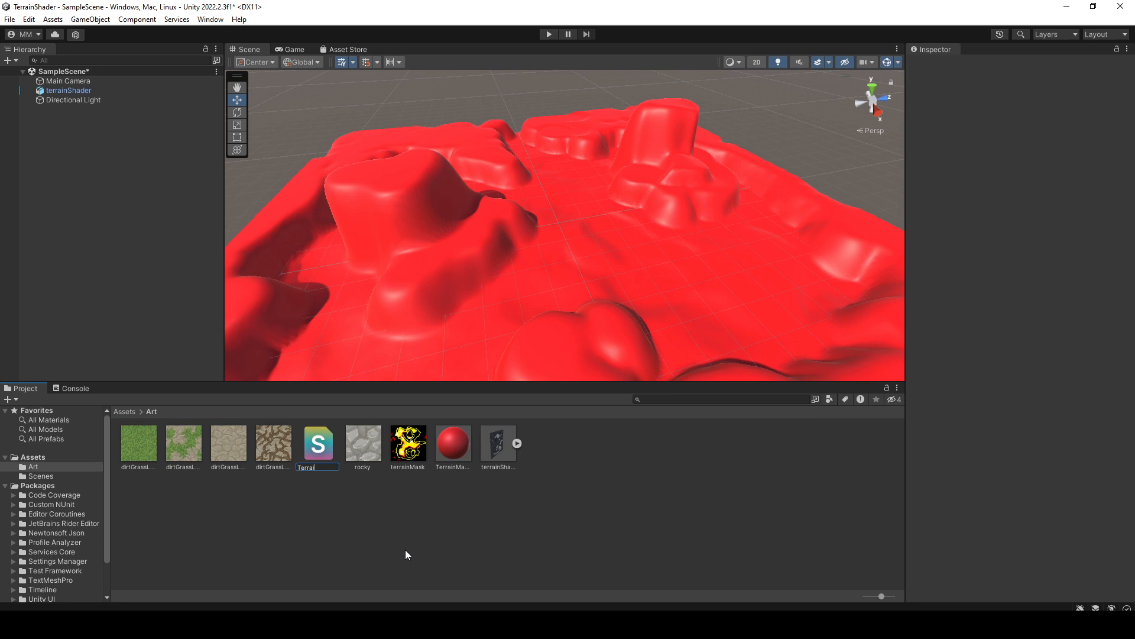
pyautogui.write('TerrainShader')
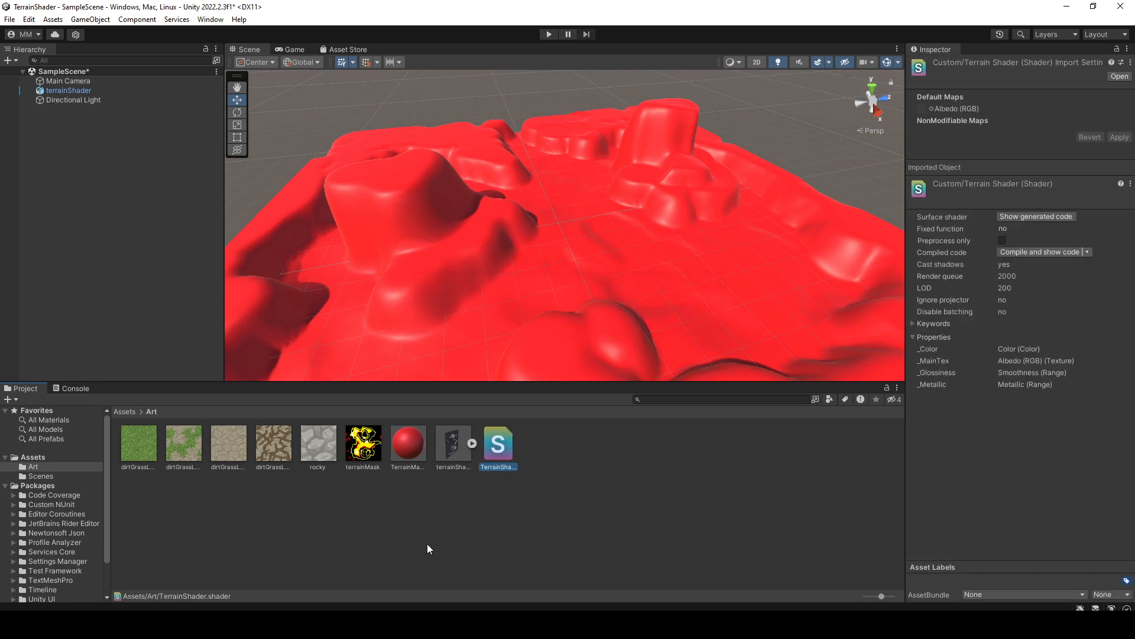
pyautogui.moveTo(496, 449)
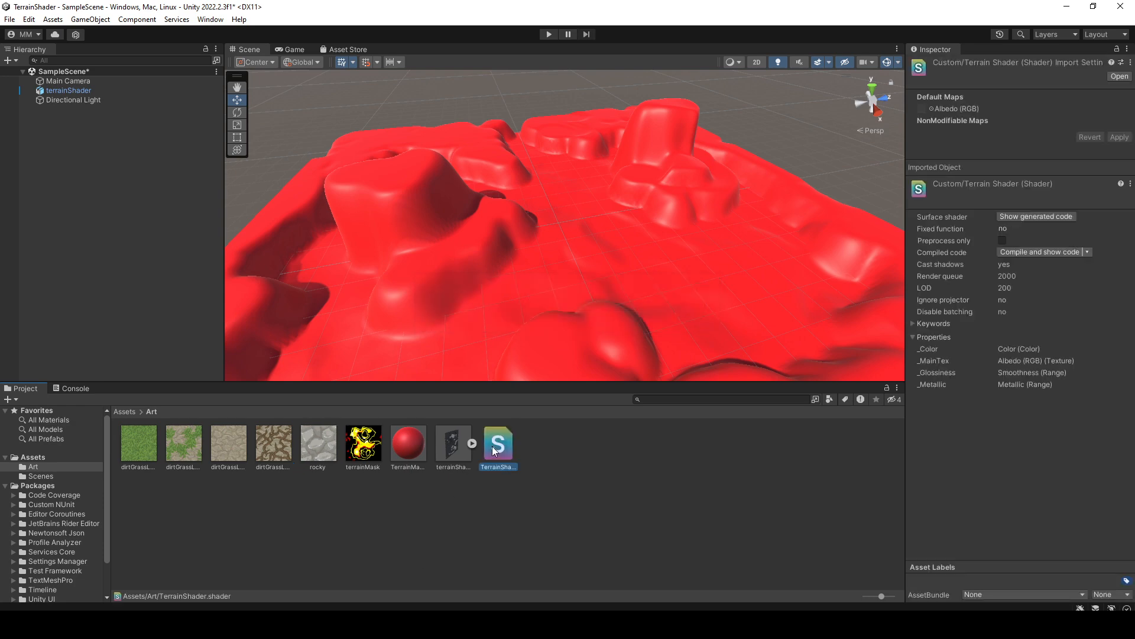
pyautogui.doubleClick(498, 442)
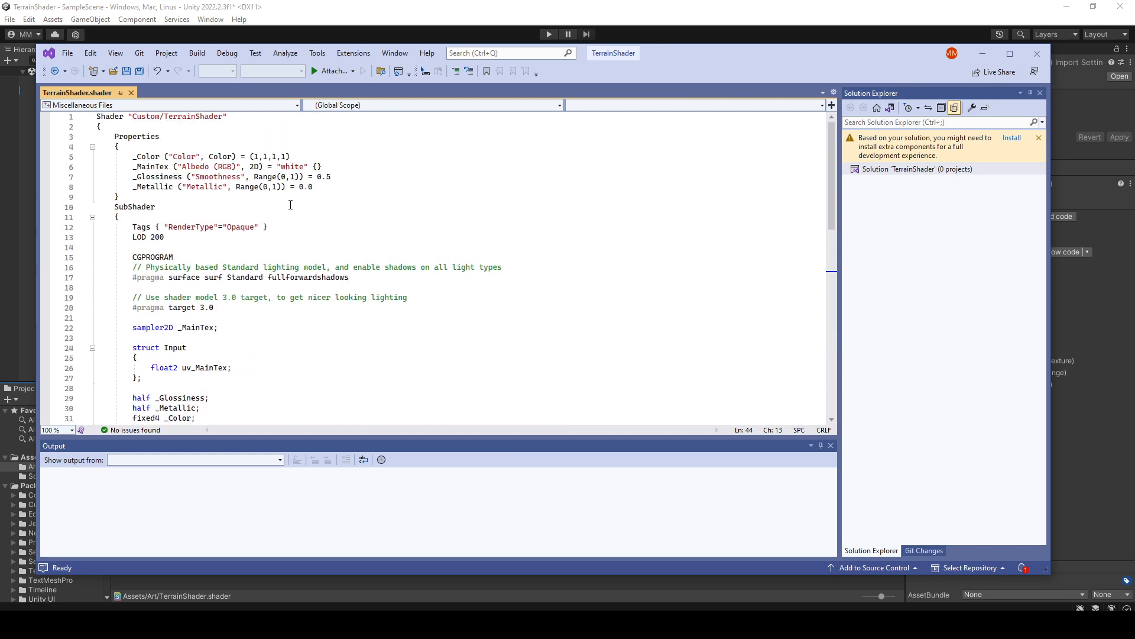
pyautogui.scroll(-3)
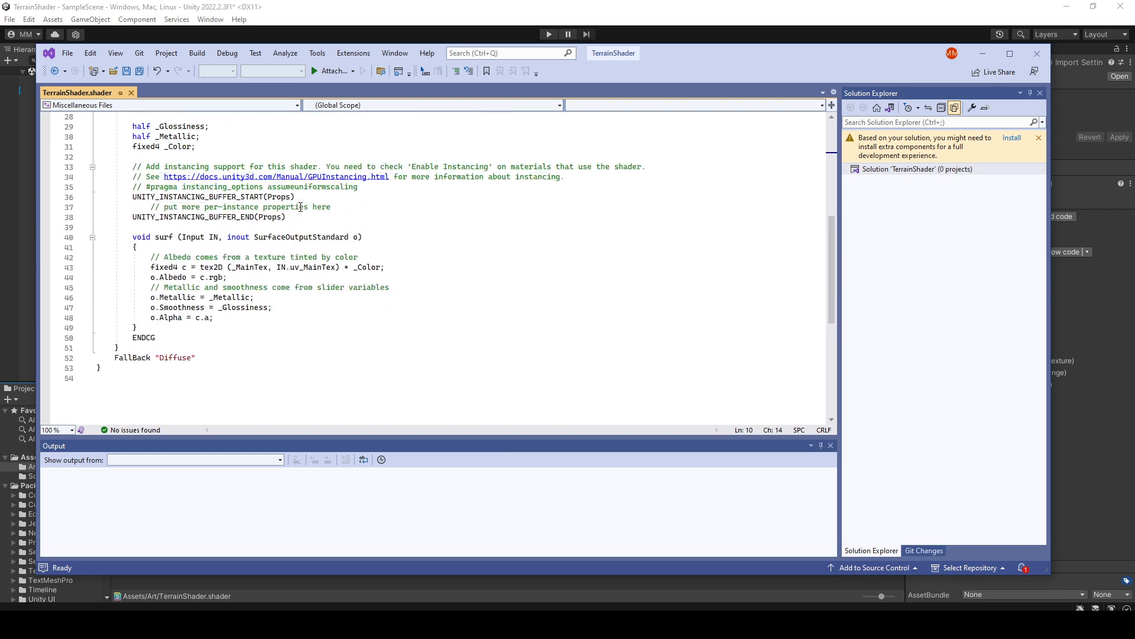
pyautogui.scroll(3)
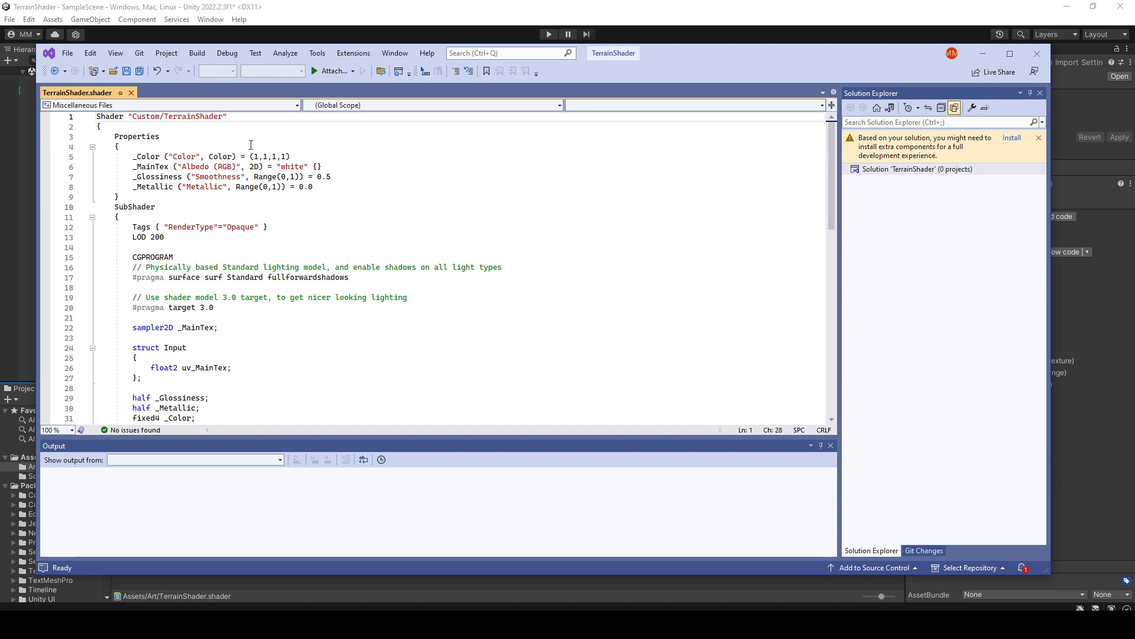
pyautogui.click(177, 116)
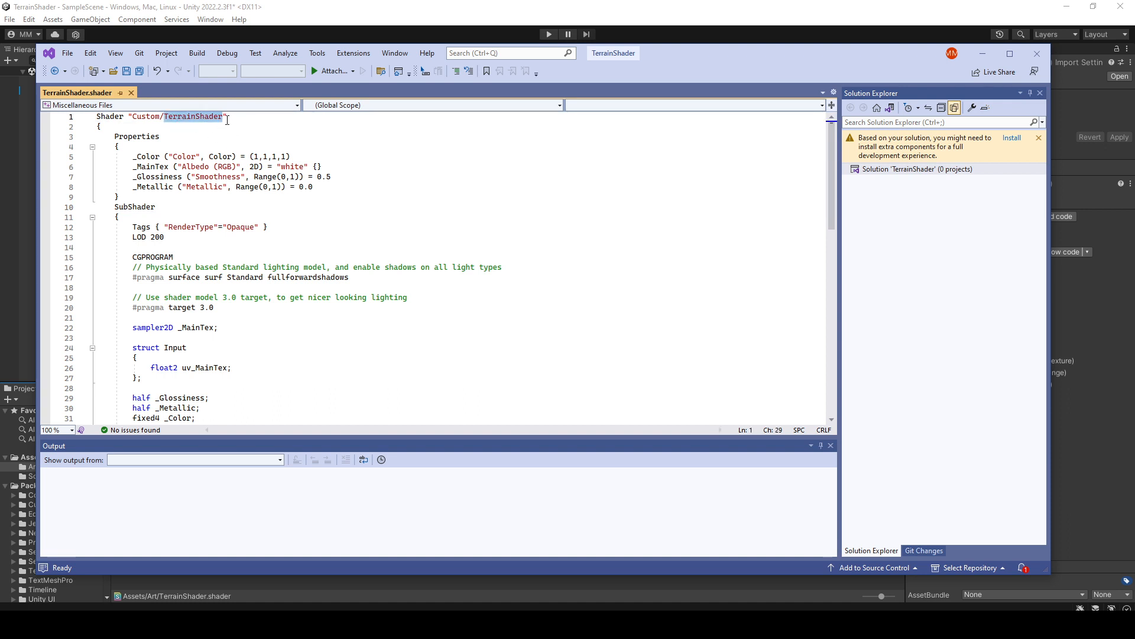
pyautogui.click(206, 116)
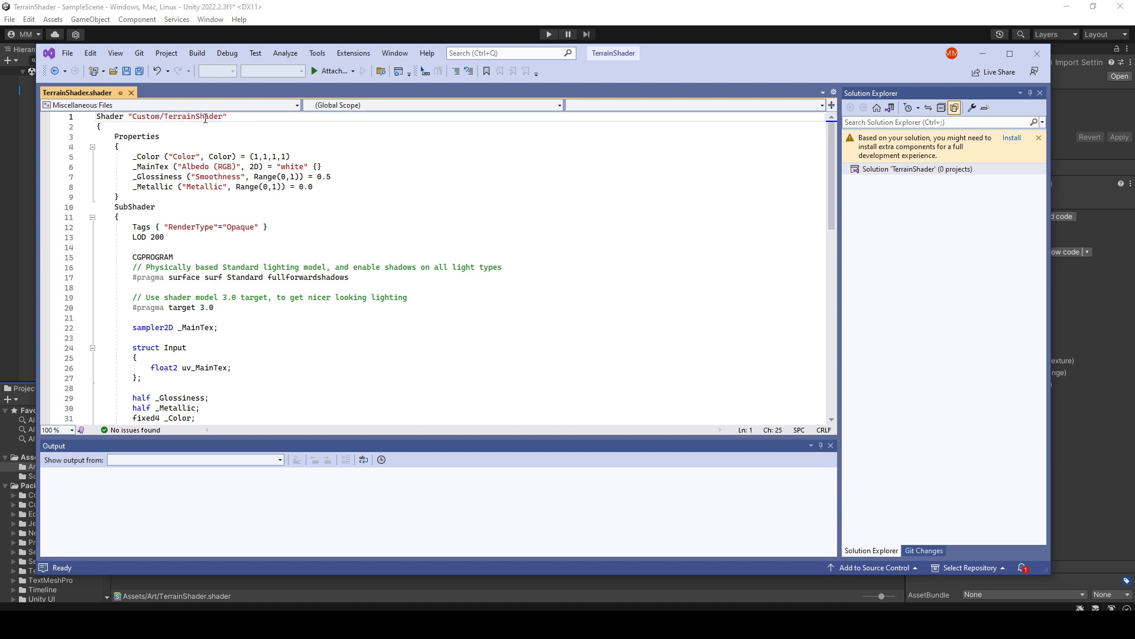
pyautogui.click(160, 136)
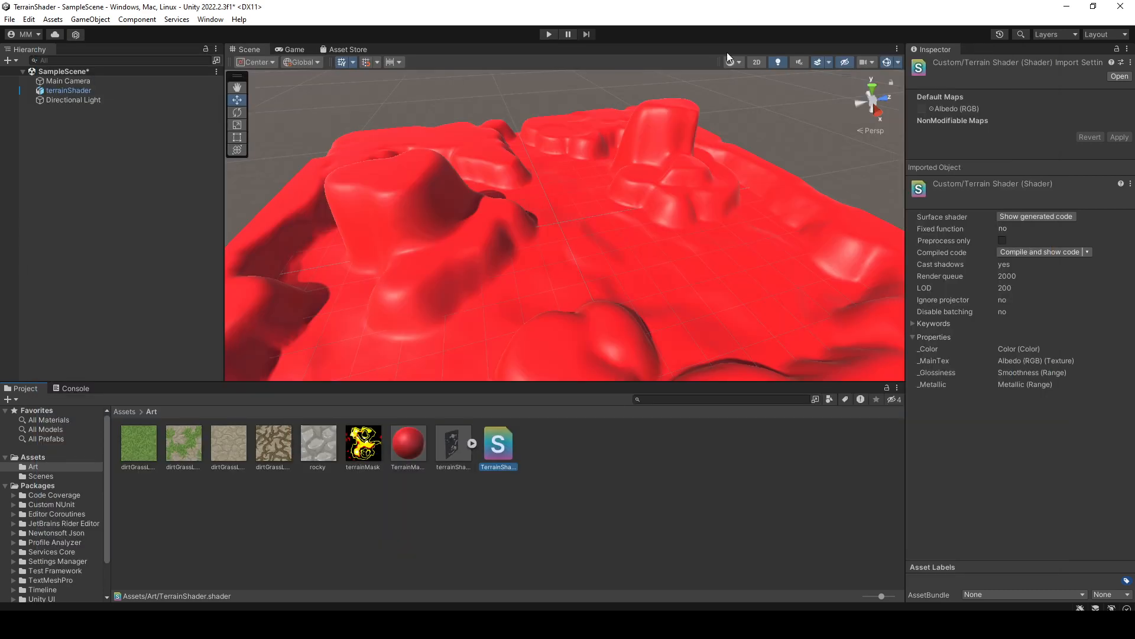
# Switch TerrainMaterial to the Custom/TerrainShader shader and inspect the TerrainShader asset.
pyautogui.click(408, 442)
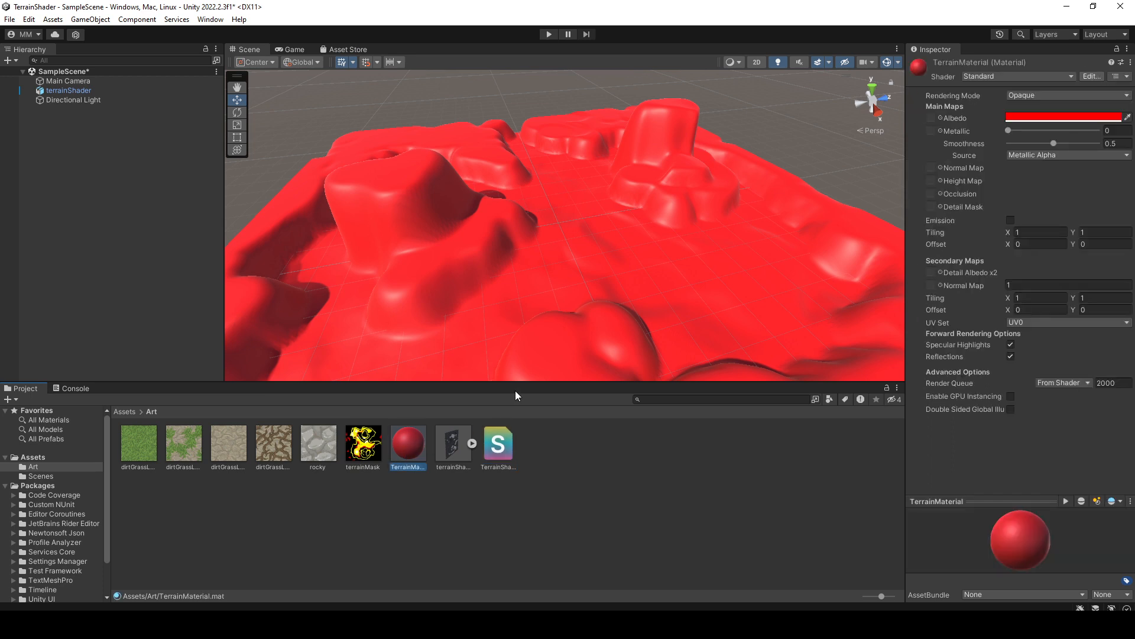
pyautogui.moveTo(1007, 76)
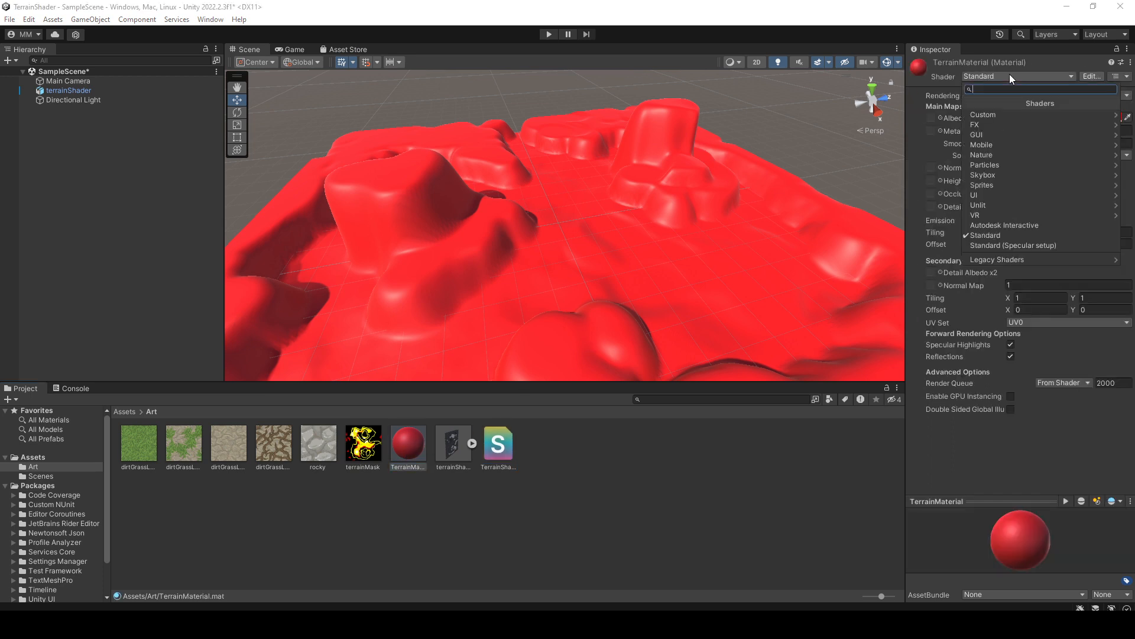
pyautogui.click(983, 115)
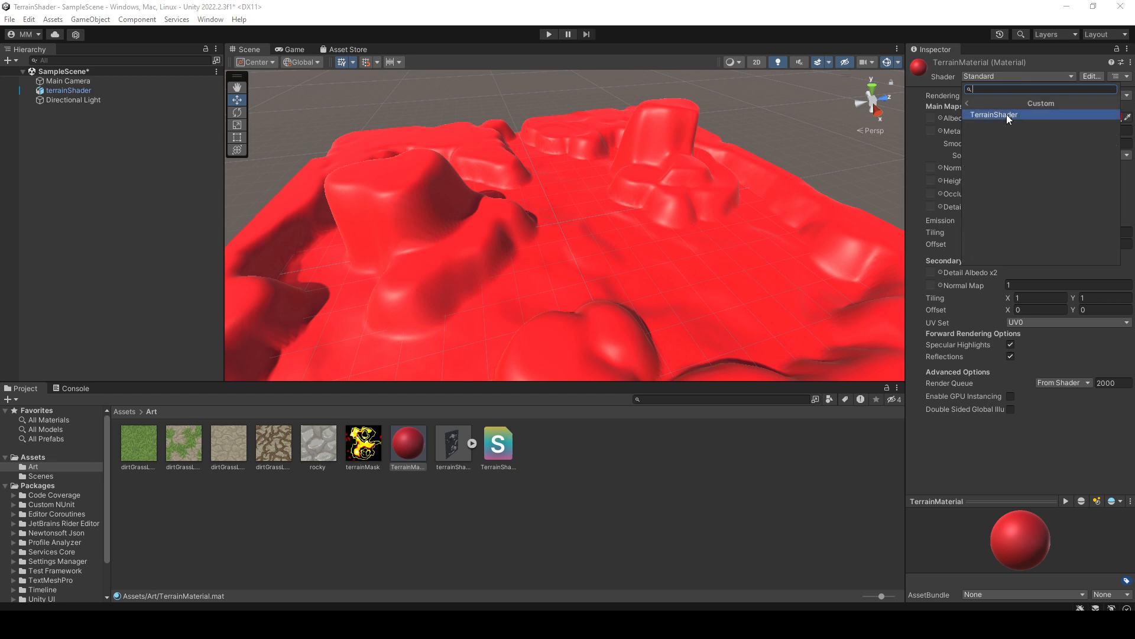
pyautogui.moveTo(1024, 118)
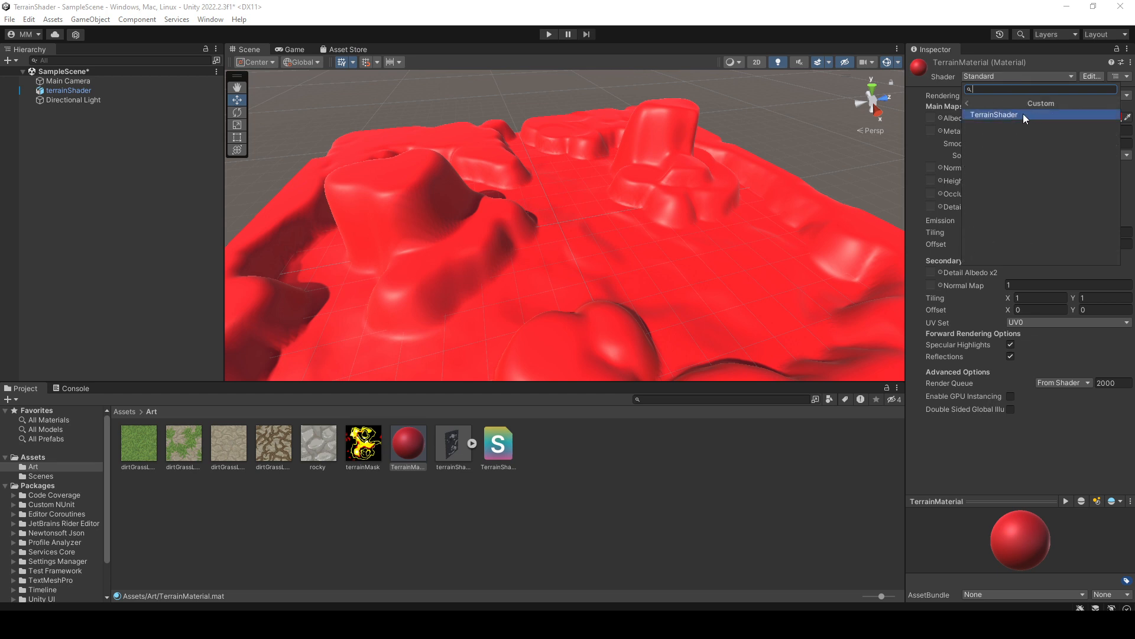
pyautogui.click(994, 115)
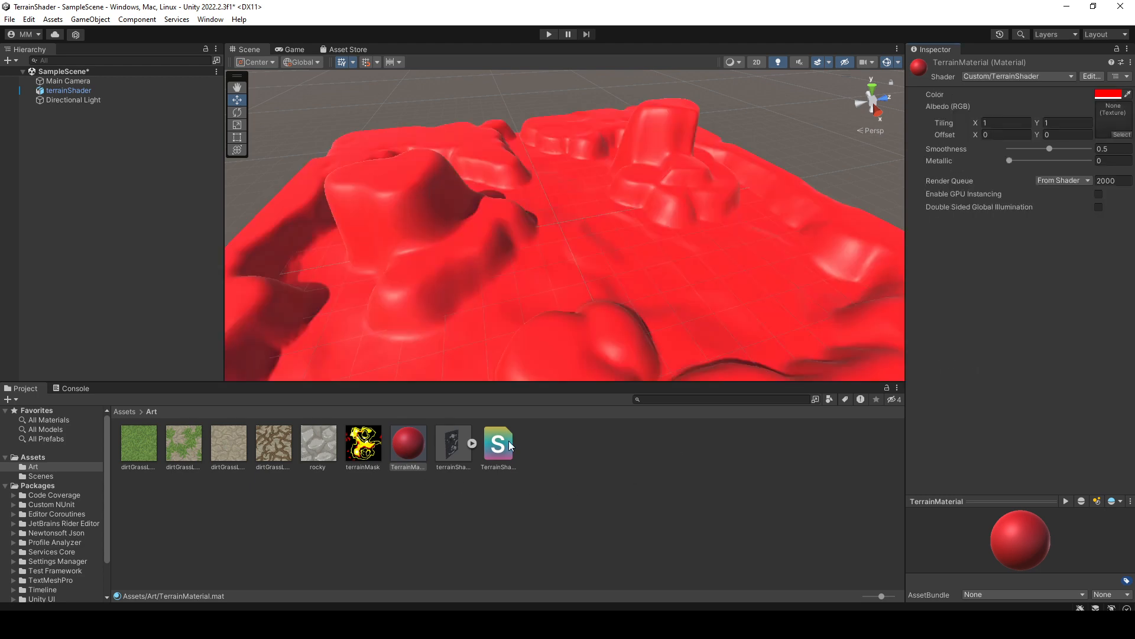
pyautogui.click(498, 444)
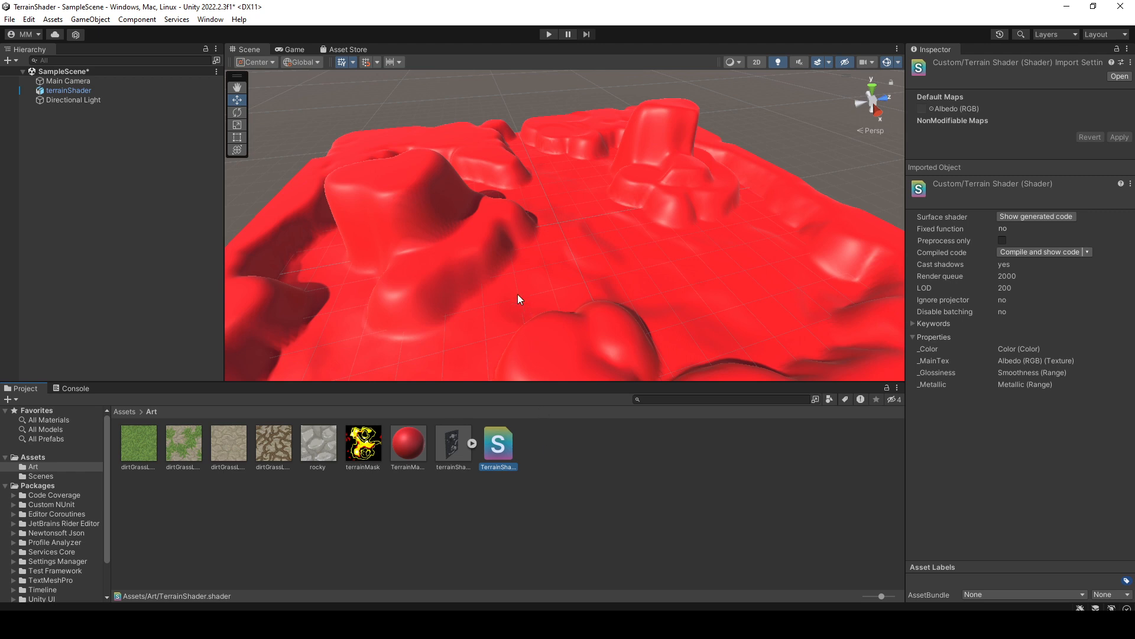
pyautogui.moveTo(497, 295)
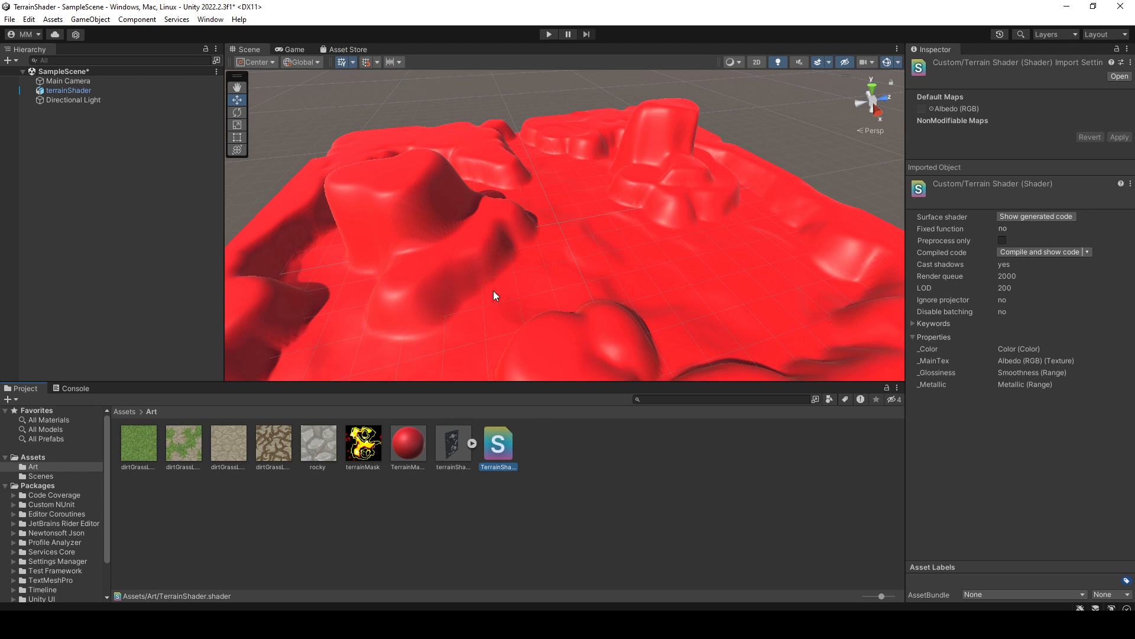
pyautogui.moveTo(501, 452)
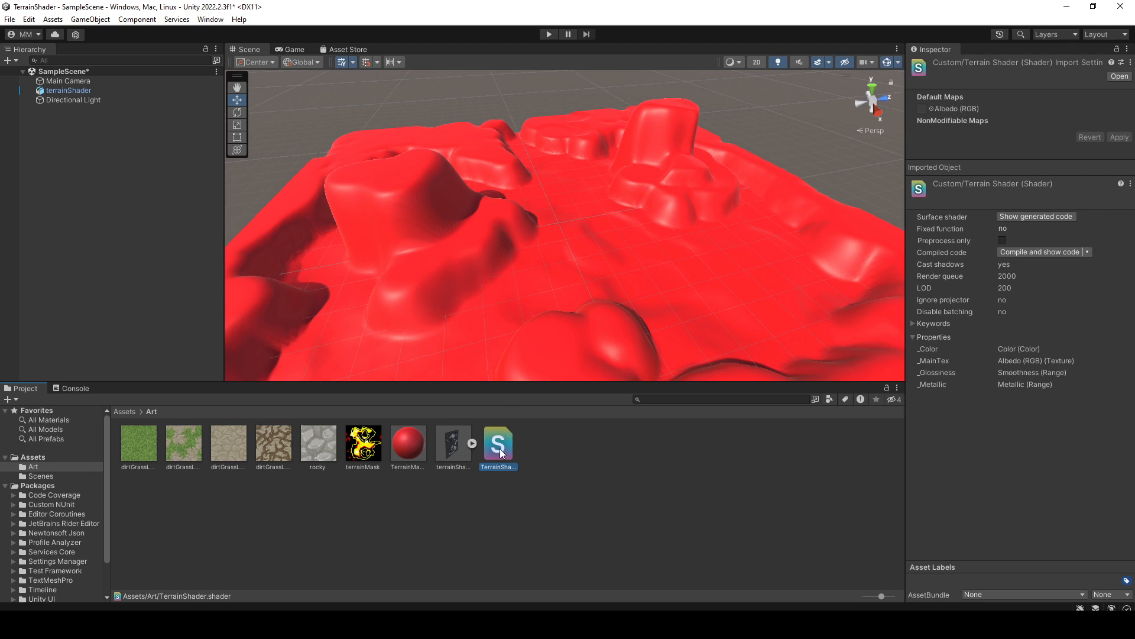
# Reopen TerrainShader in Visual Studio and add a blank line after the _MainTex property.
pyautogui.doubleClick(497, 443)
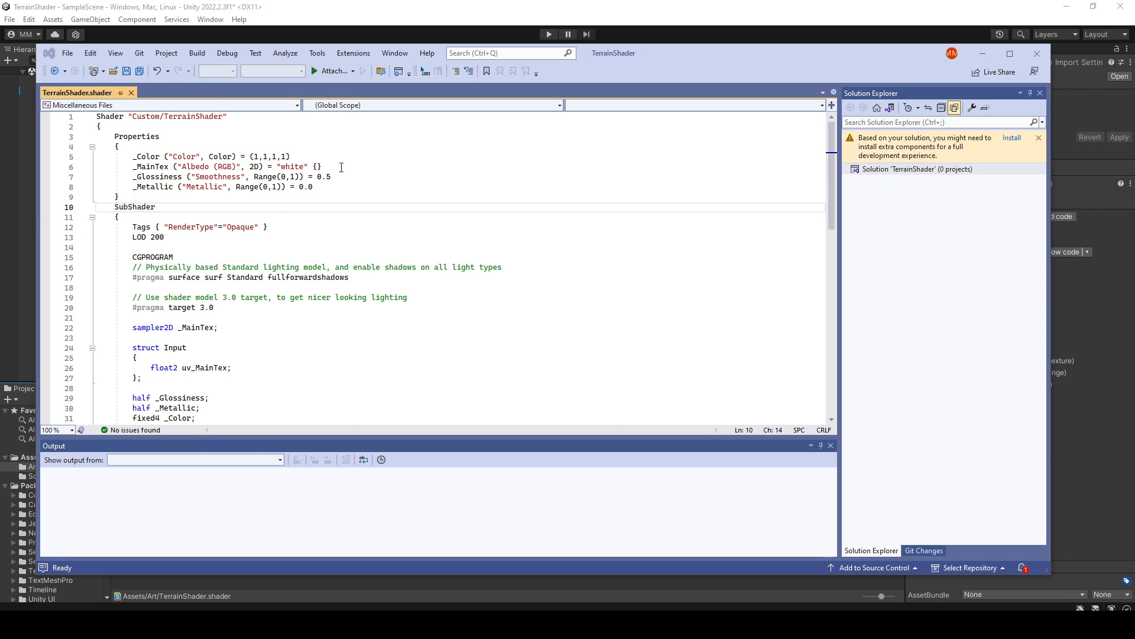
pyautogui.click(322, 166)
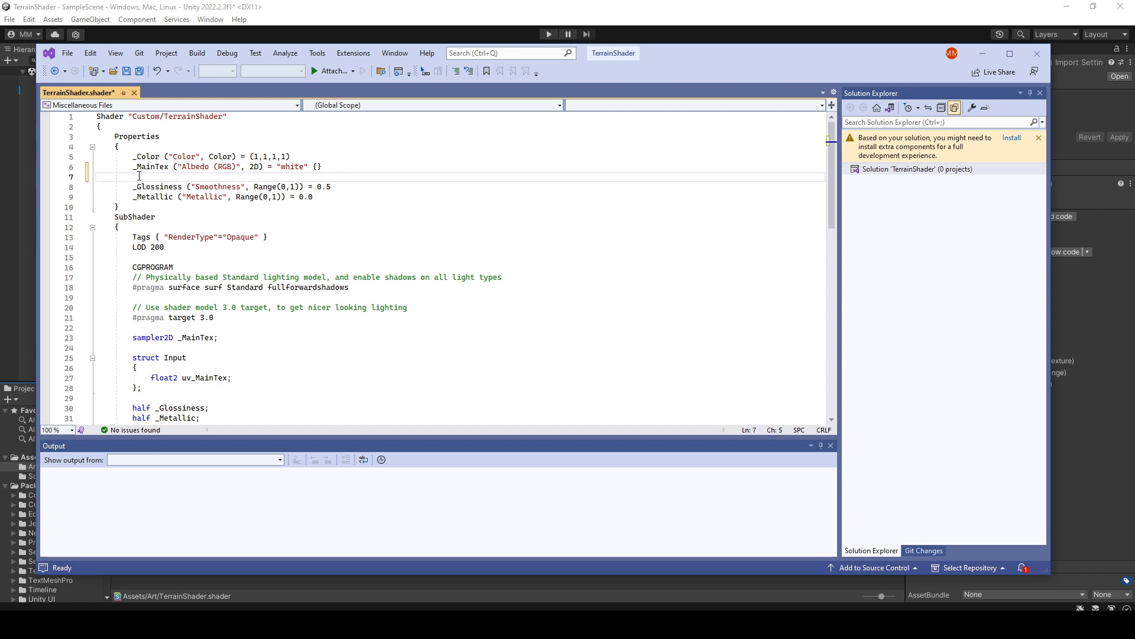
pyautogui.doubleClick(150, 166)
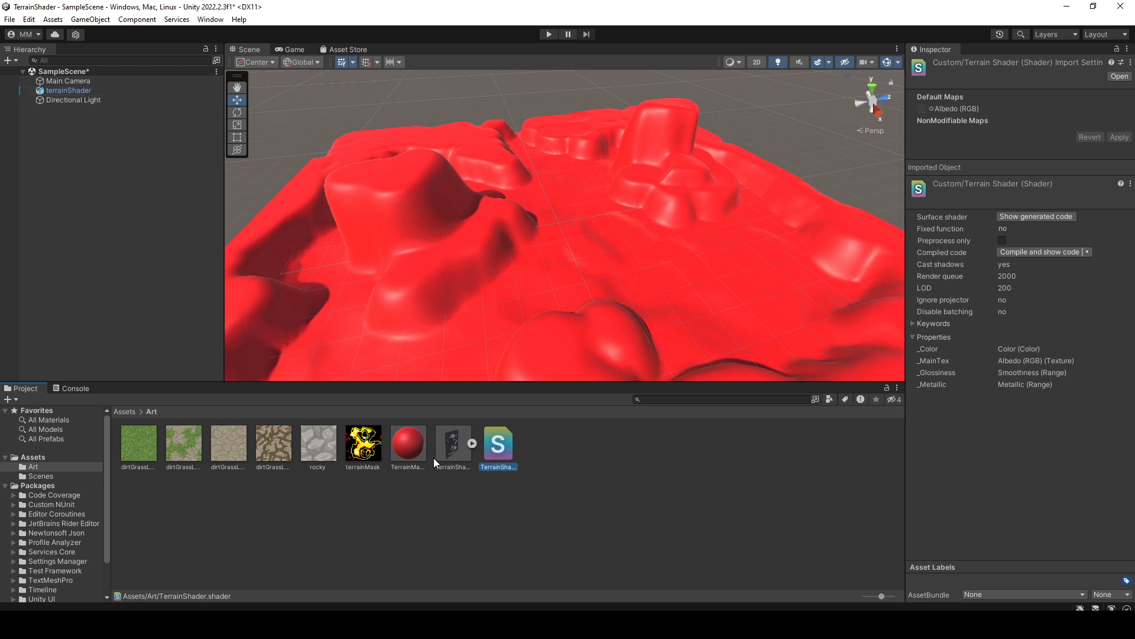
# Set TerrainMaterial's tint colour to white so the terrain shows its grass texture.
pyautogui.click(408, 442)
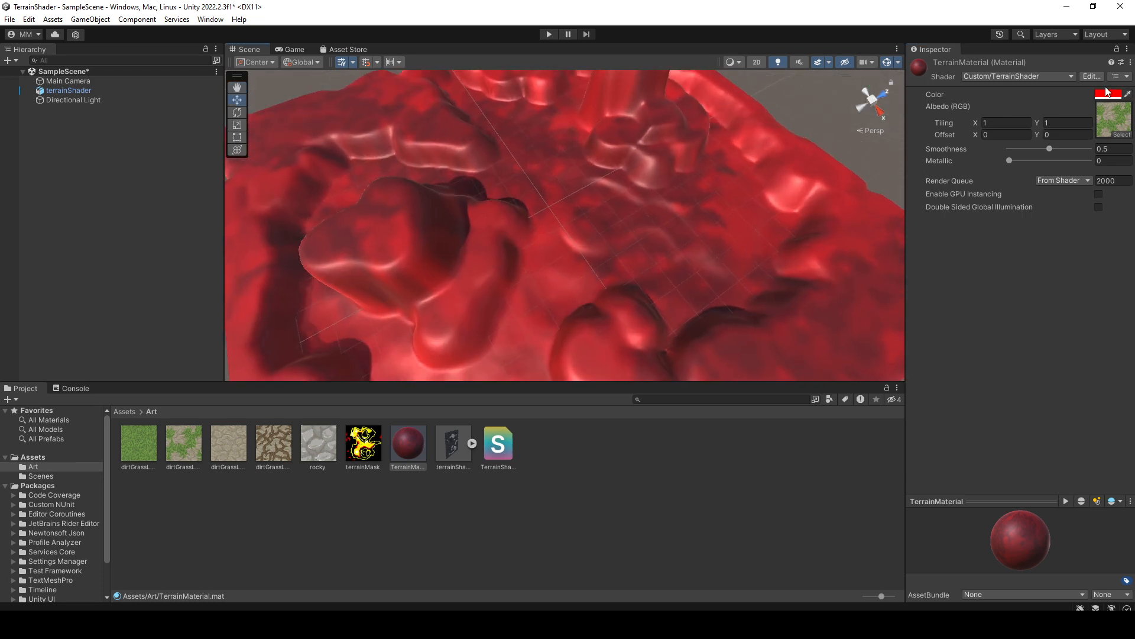
pyautogui.click(1108, 93)
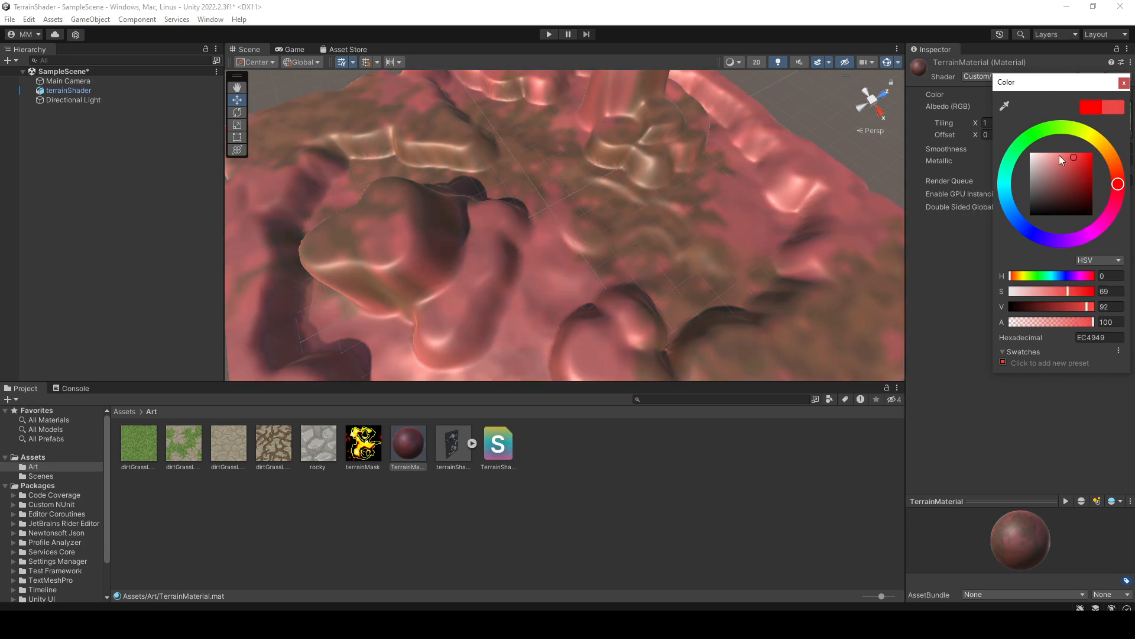
pyautogui.click(1124, 83)
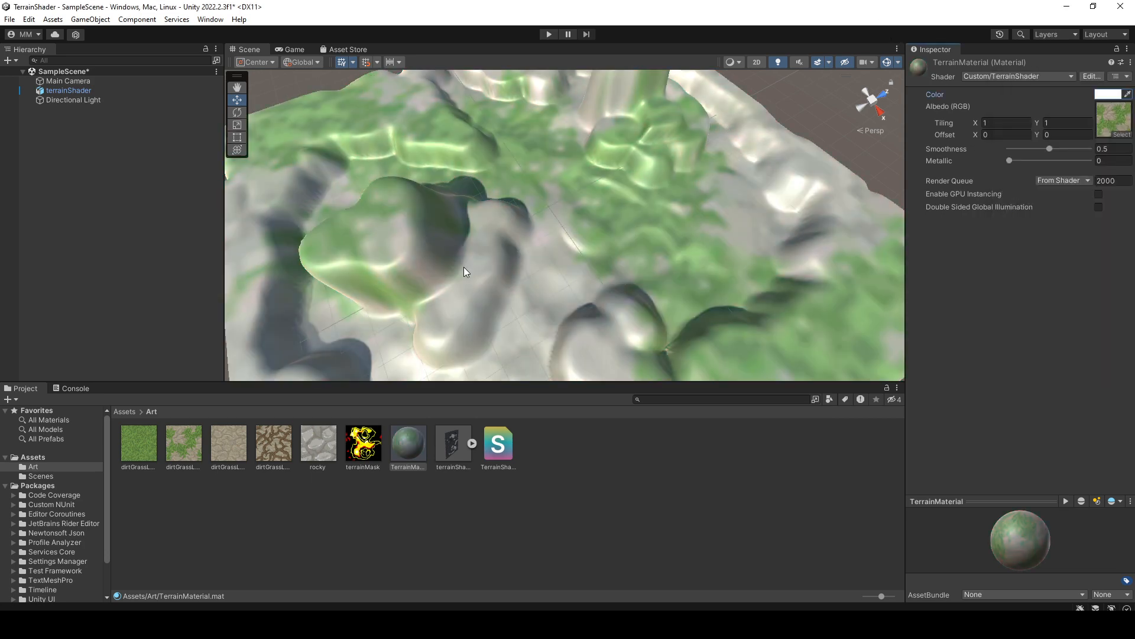
pyautogui.moveTo(464, 272); pyautogui.dragTo(446, 225)
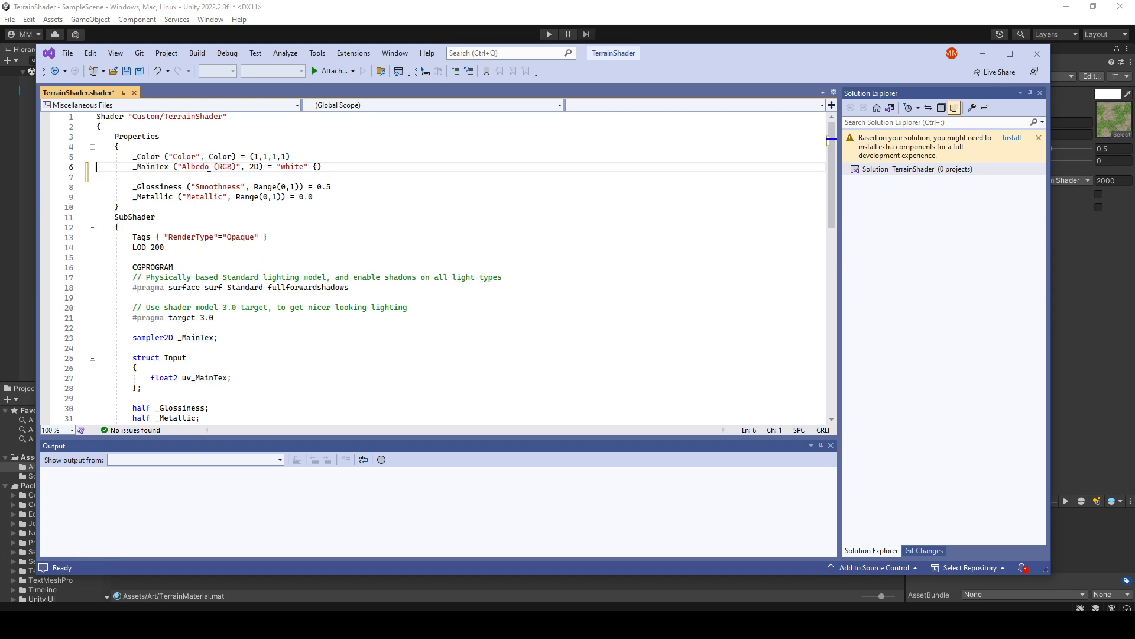
# Declare _MaskTex and _Layer0Tex–_Layer4Tex 2D properties with matching sampler2D declarations.
pyautogui.write('_MaskTex("Mask (RGBA)", 2D) = "black" {}')
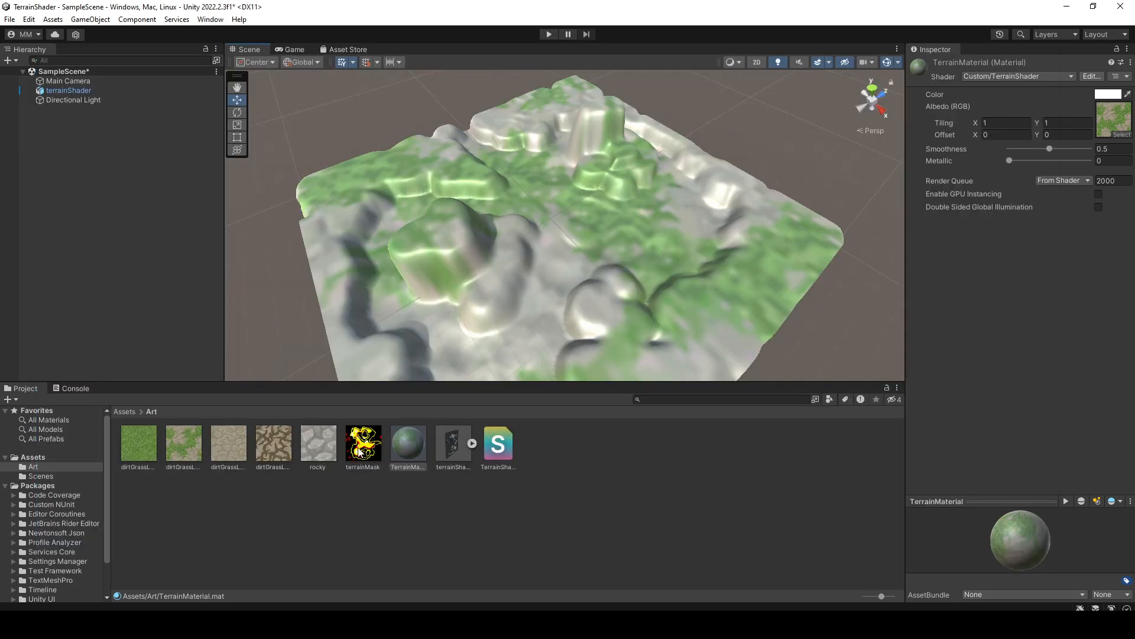
pyautogui.click(362, 443)
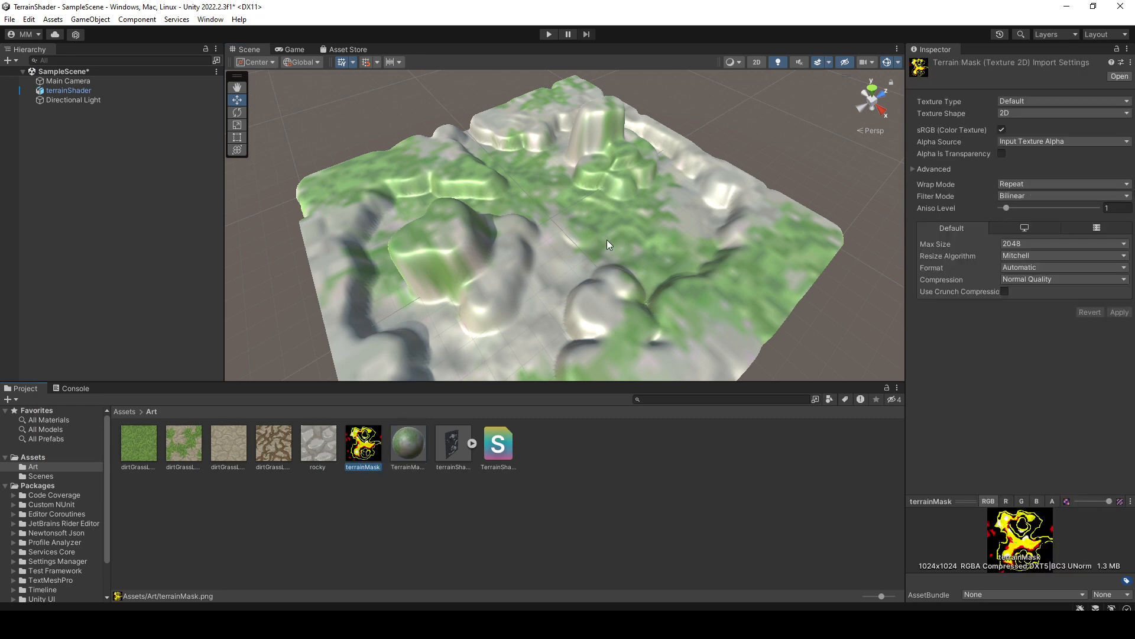
pyautogui.moveTo(183, 454)
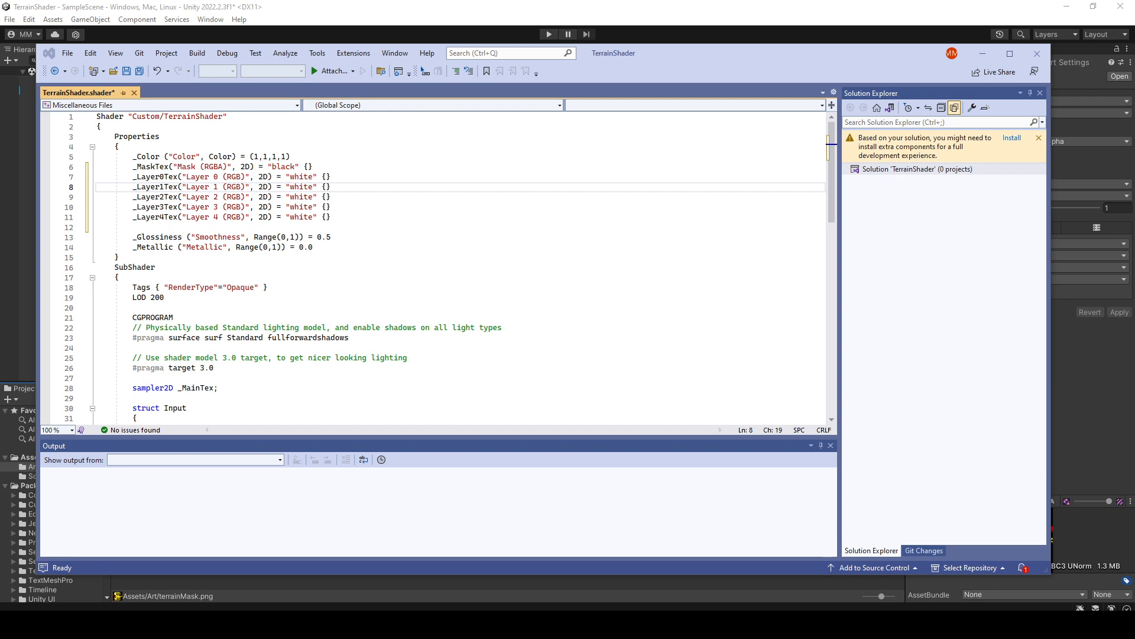
pyautogui.click(251, 308)
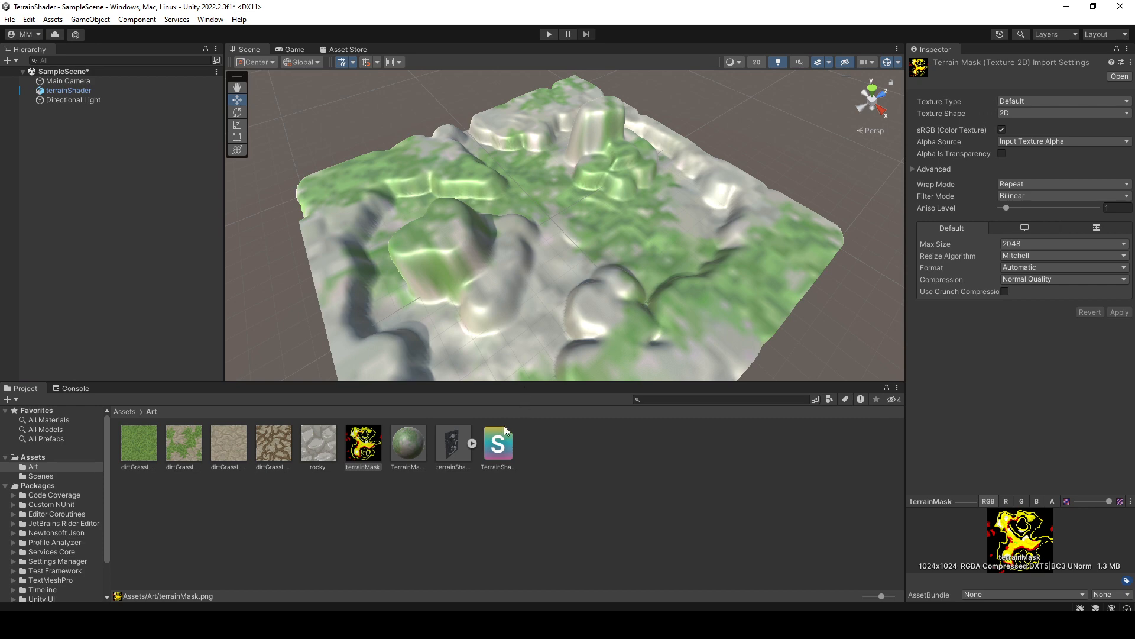
pyautogui.click(408, 443)
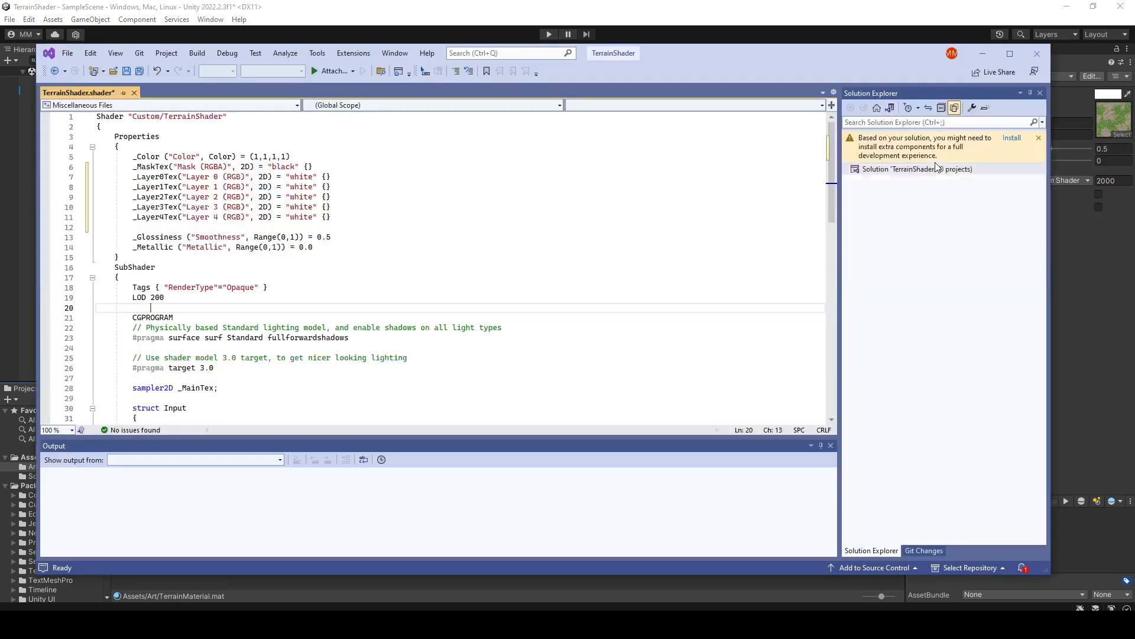
pyautogui.scroll(-3)
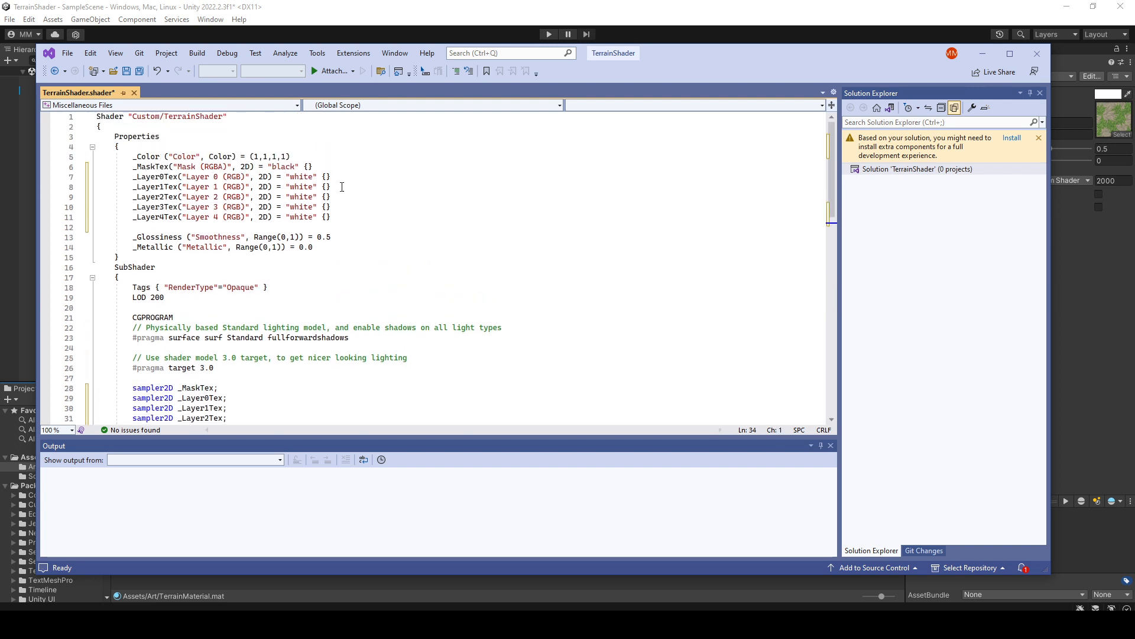
pyautogui.scroll(-3)
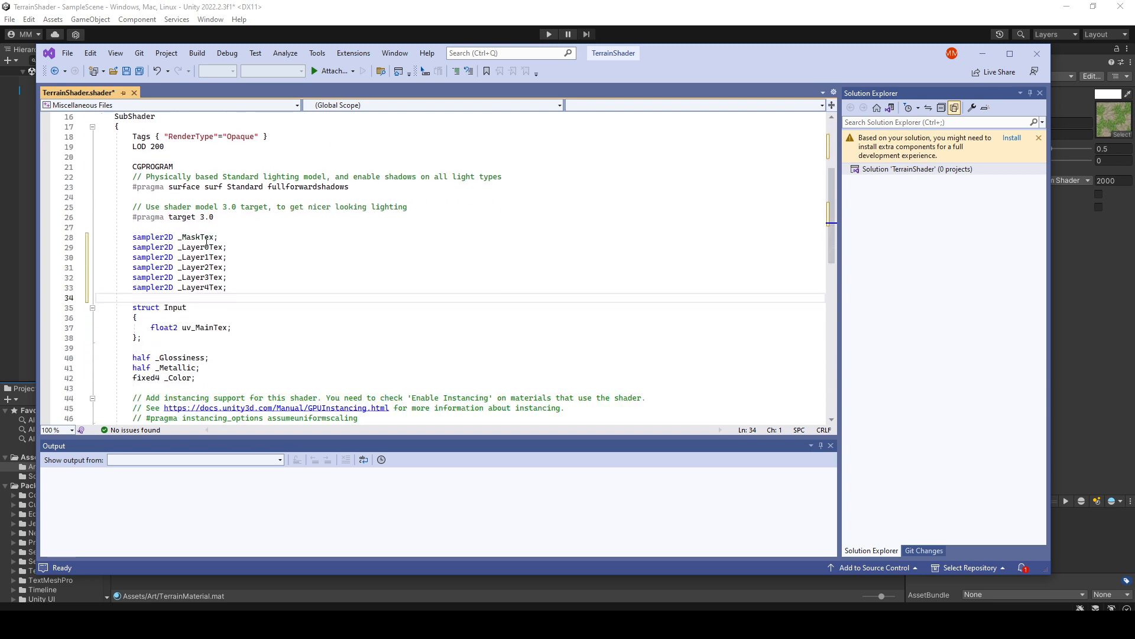
pyautogui.scroll(-3)
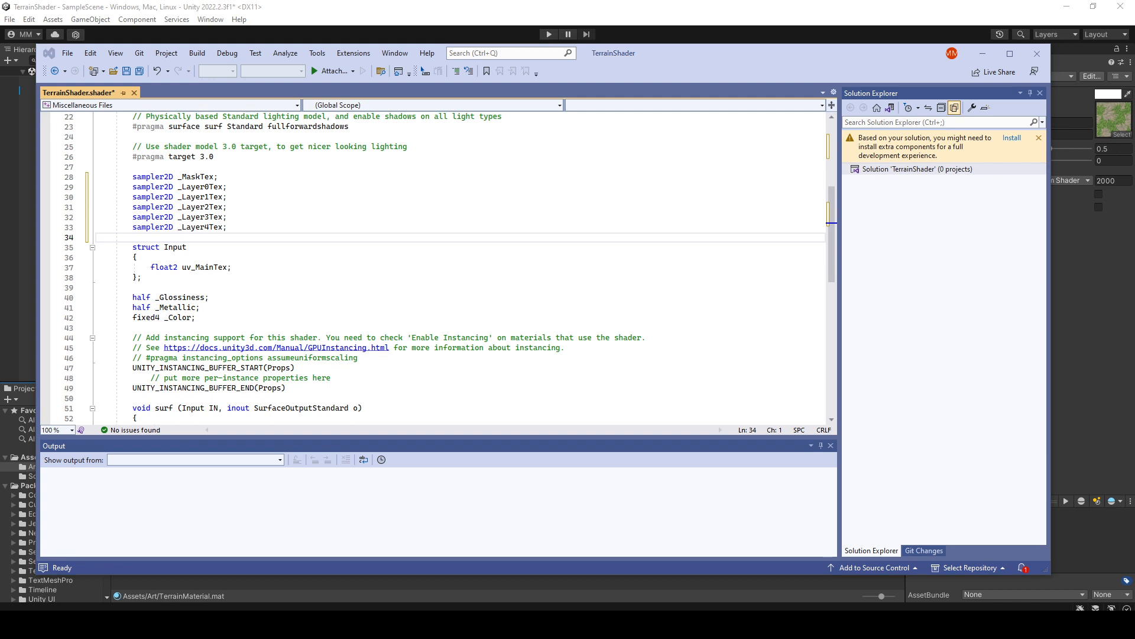
# Replace uv_MainTex in struct Input with float2 uv_MaskTex and uv_Layer0Tex.
pyautogui.click(255, 268)
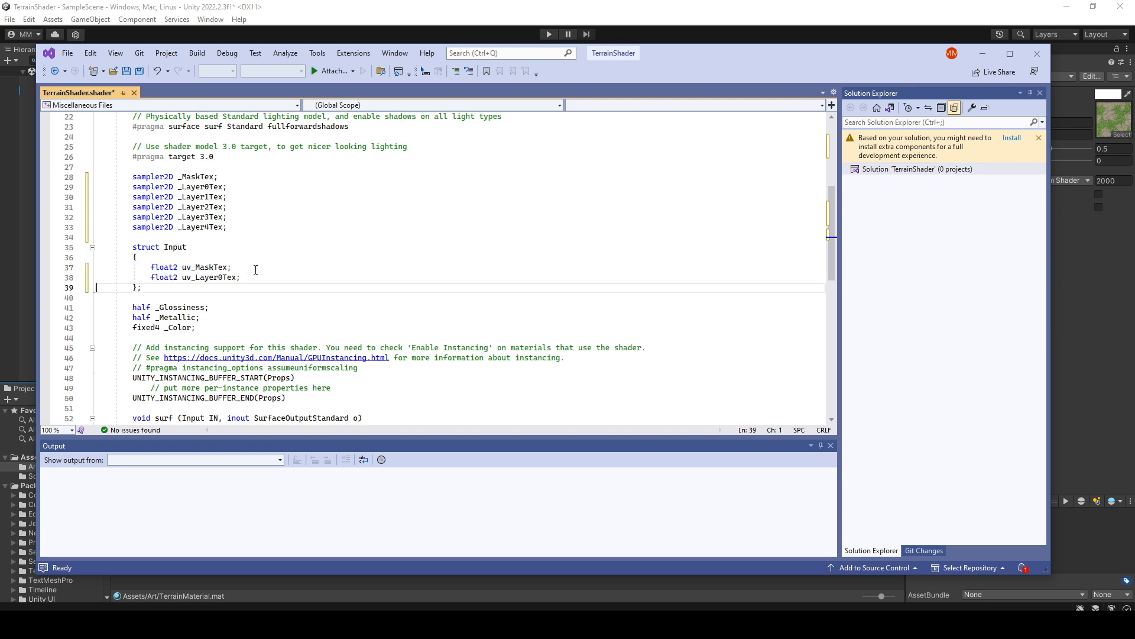
pyautogui.click(217, 267)
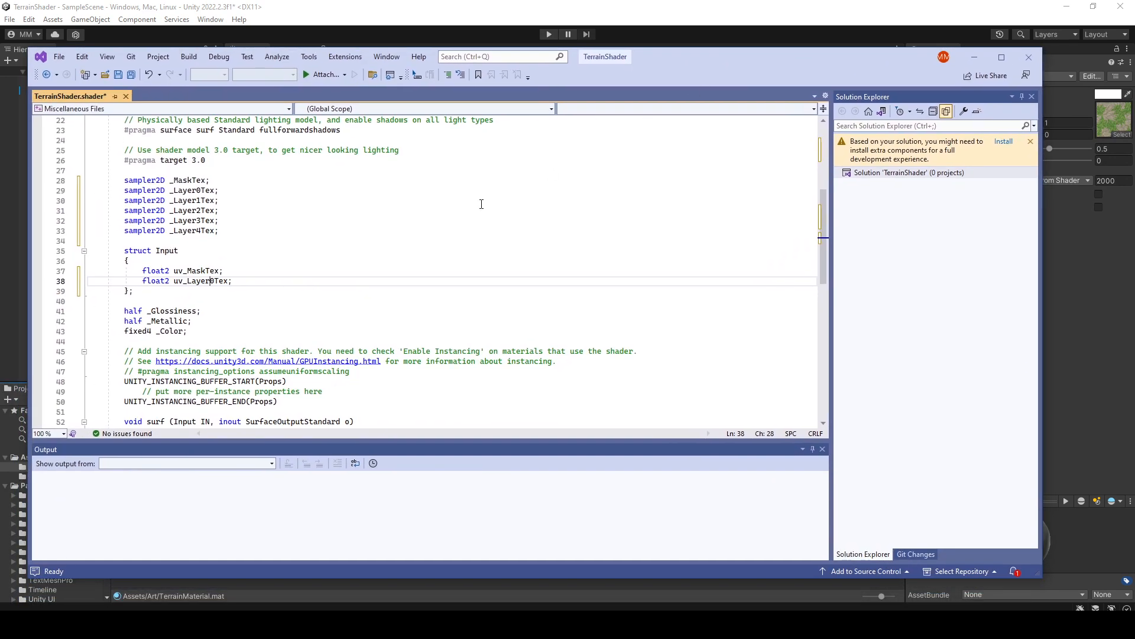
pyautogui.doubleClick(197, 270)
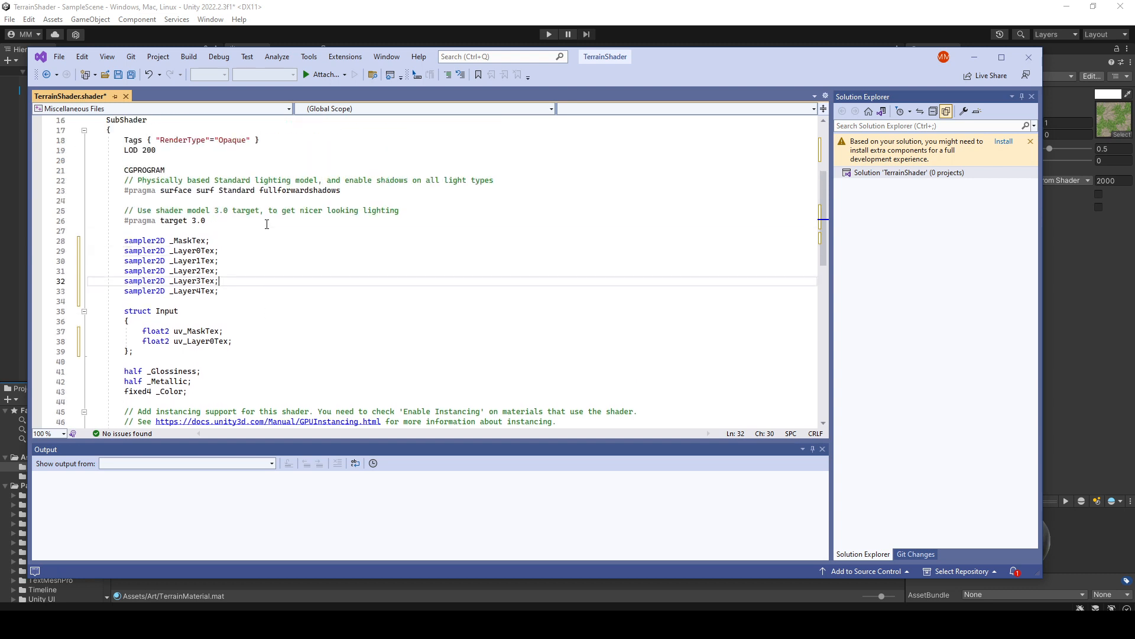
pyautogui.scroll(-3)
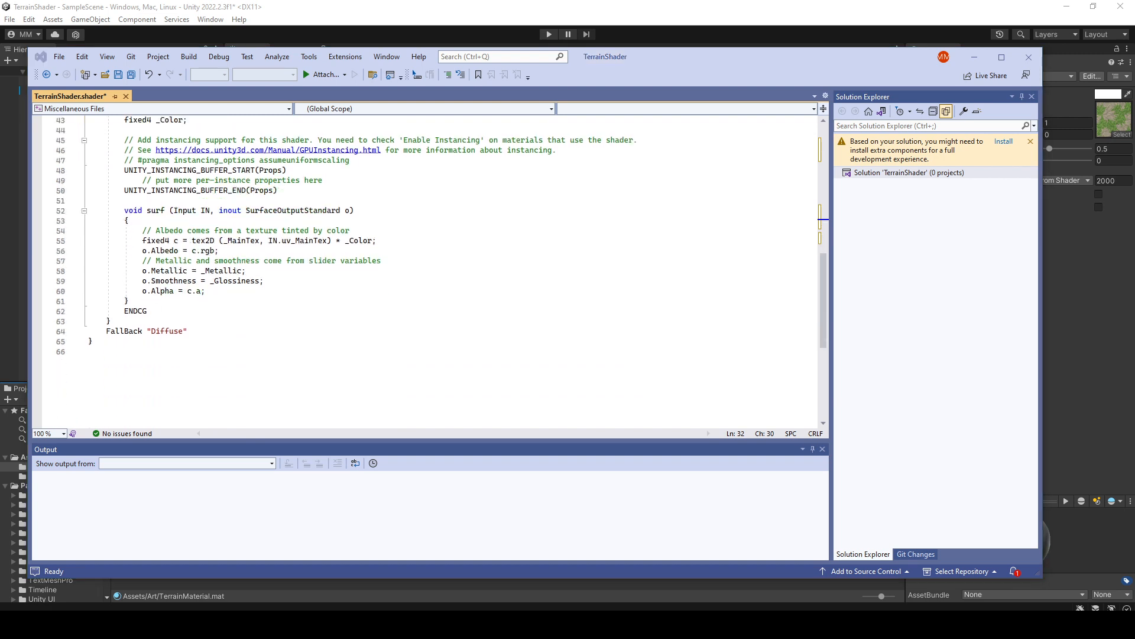
# In surf, sample _MaskTex into blend and _Layer0Tex–_Layer4Tex into c0–c4 via uv_Layer0Tex.
pyautogui.scroll(3)
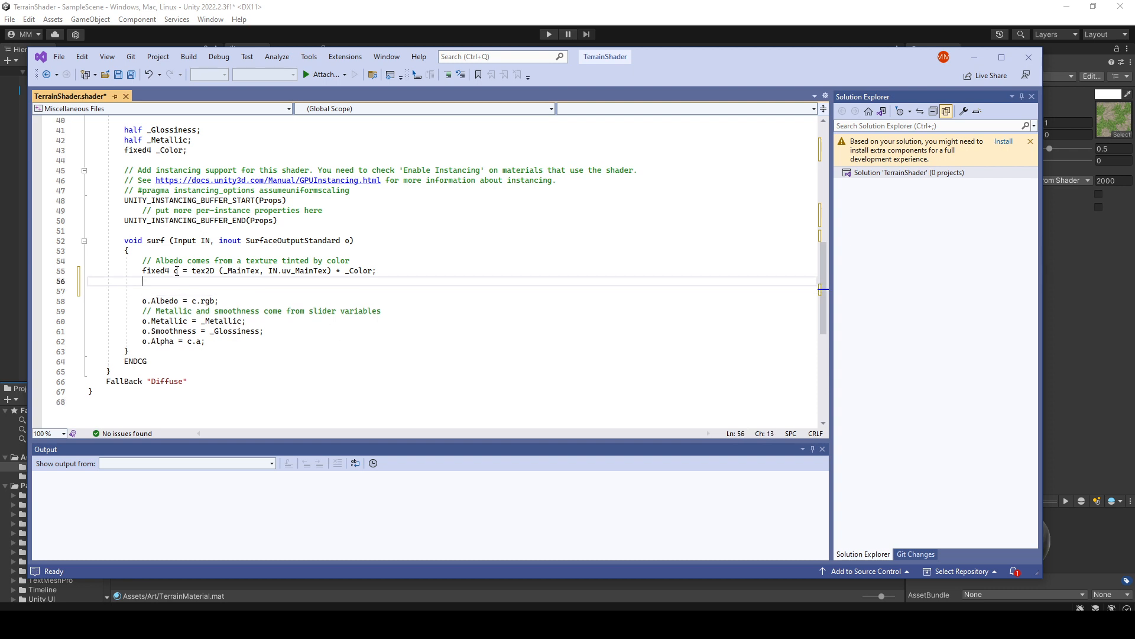
pyautogui.doubleClick(241, 270)
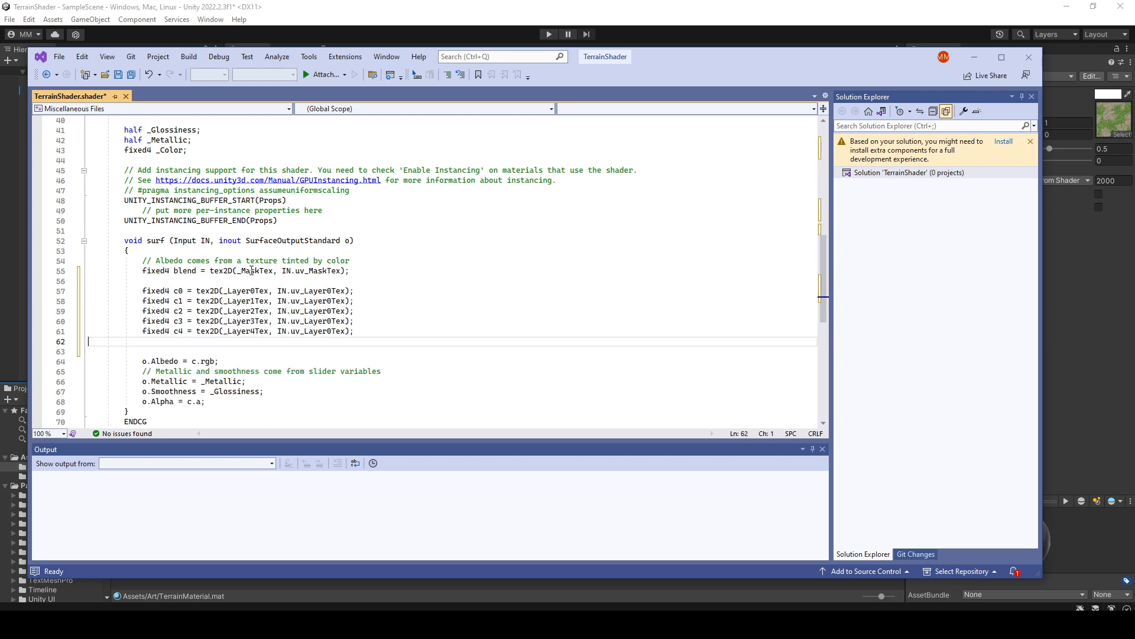
pyautogui.doubleClick(320, 270)
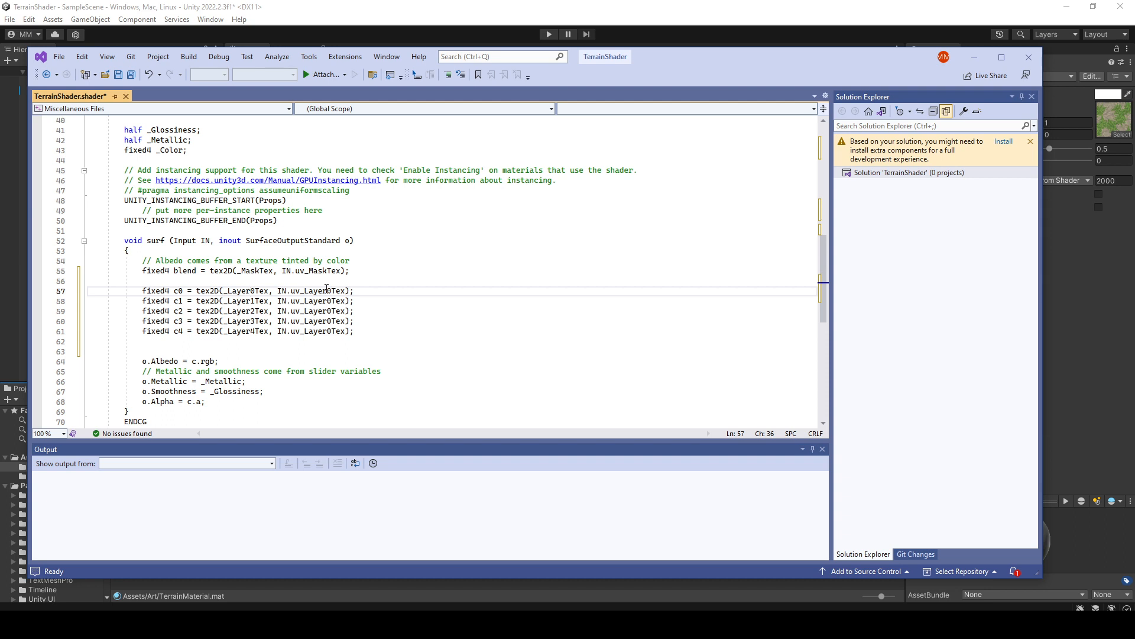
pyautogui.doubleClick(319, 291)
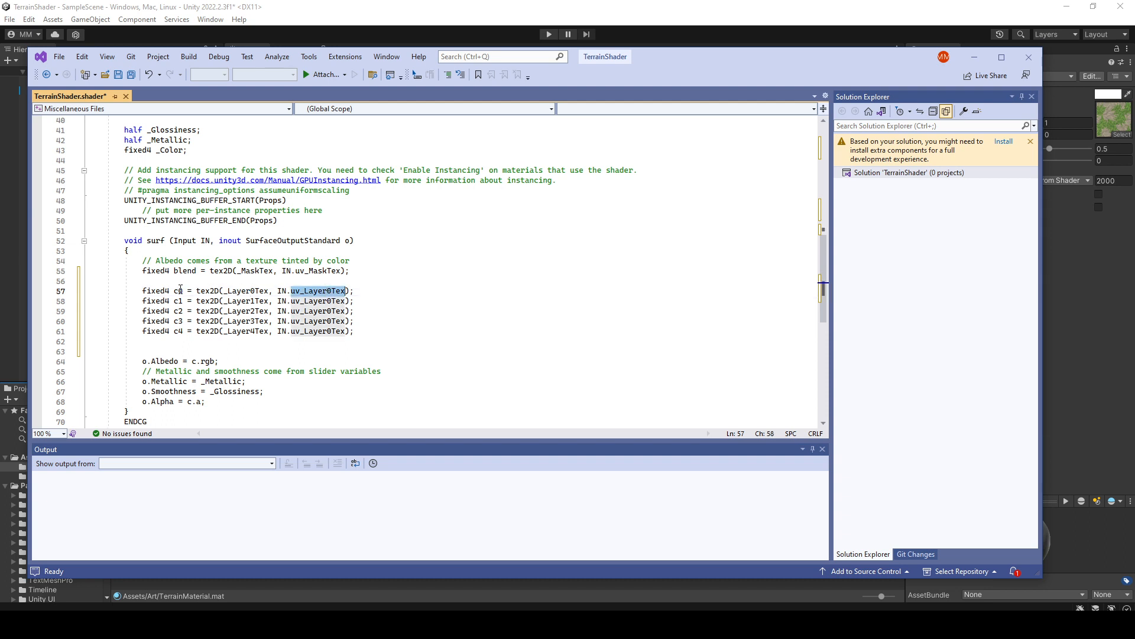
pyautogui.doubleClick(247, 301)
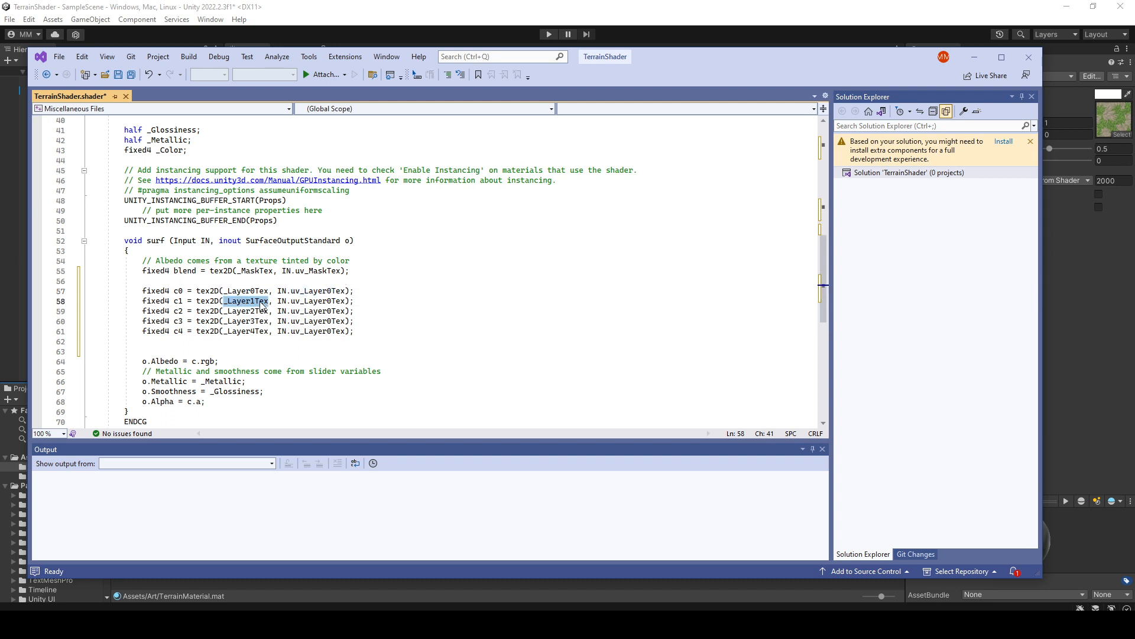
pyautogui.doubleClick(246, 331)
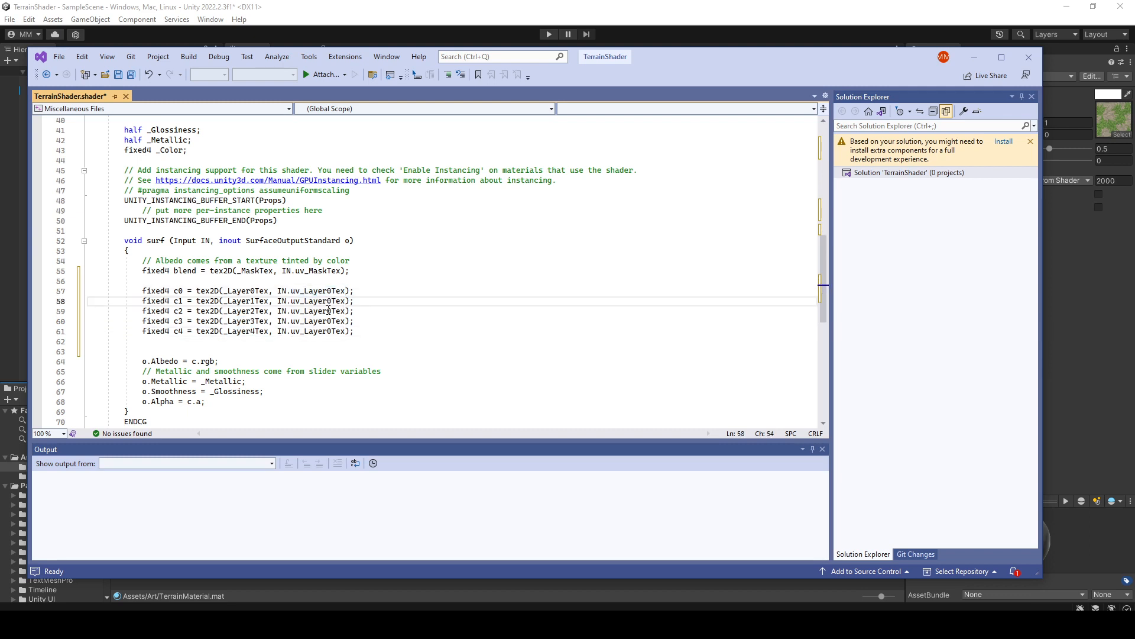
pyautogui.doubleClick(317, 331)
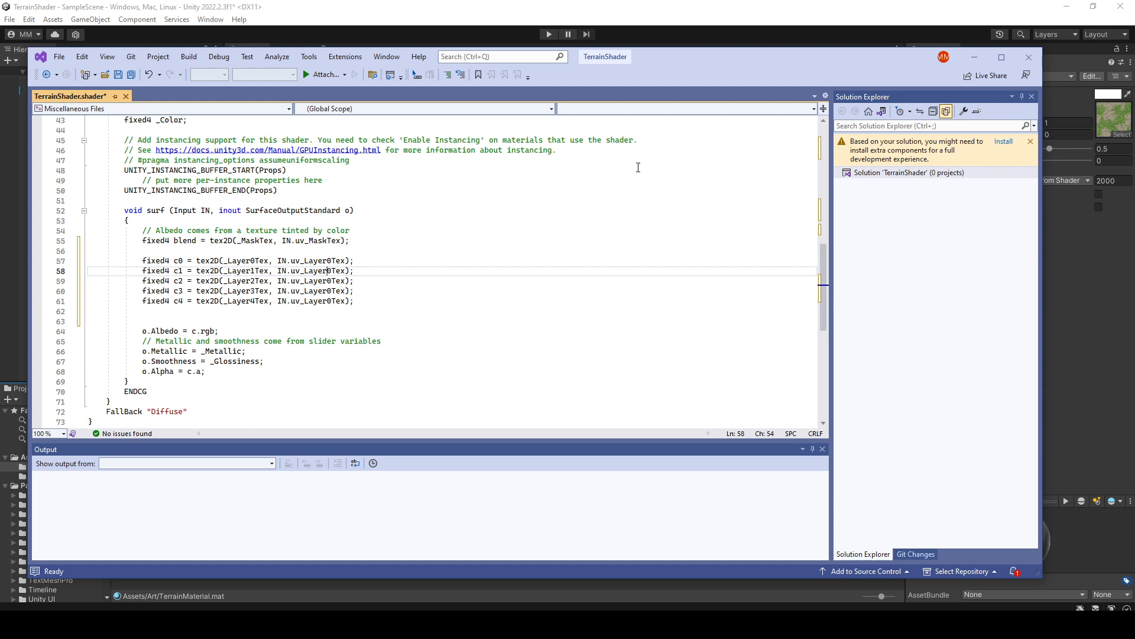
pyautogui.moveTo(693, 69)
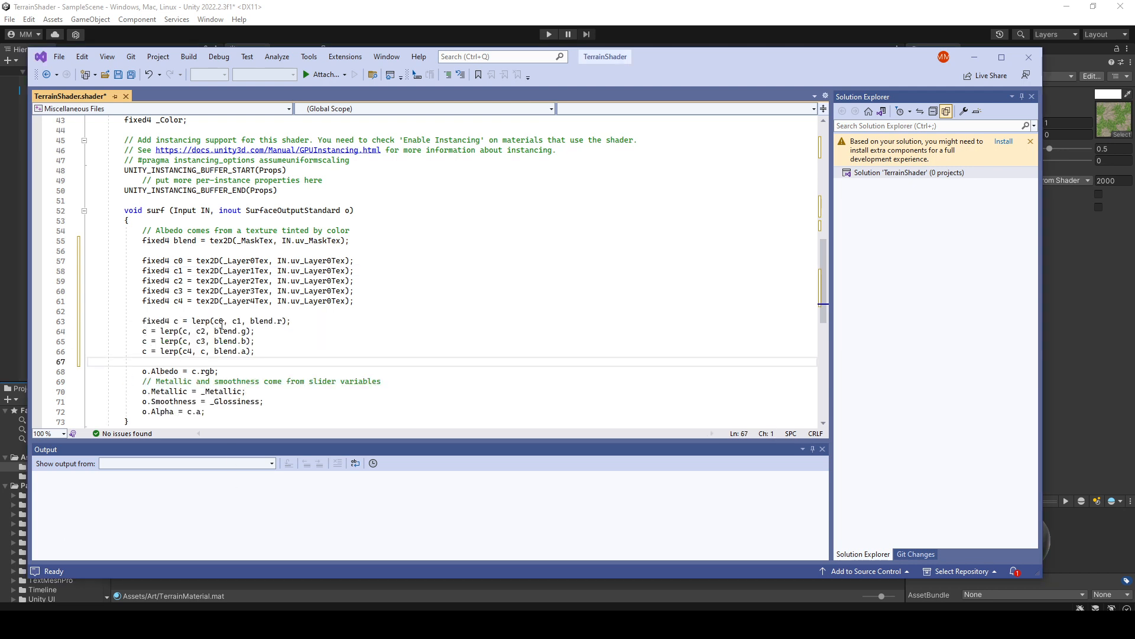
pyautogui.scroll(-3)
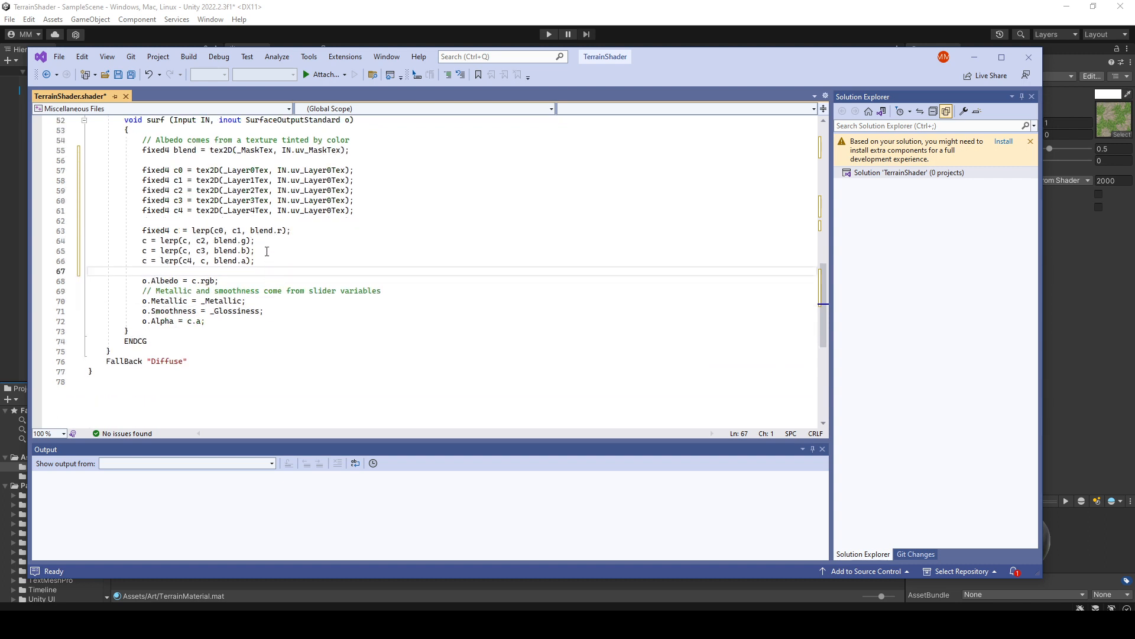
pyautogui.click(268, 251)
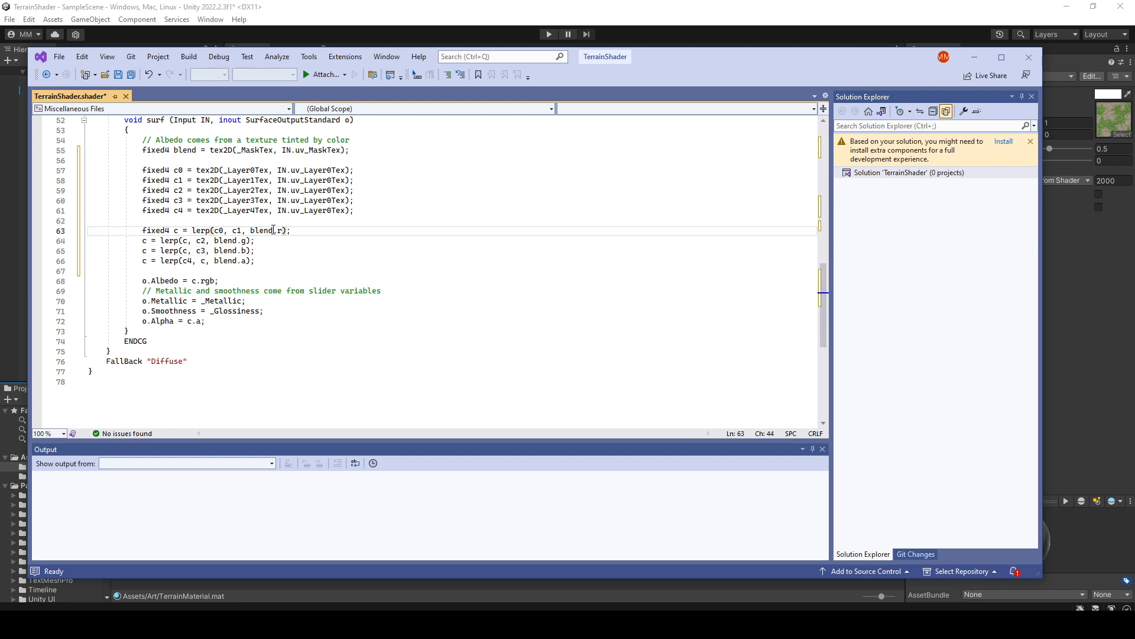
pyautogui.moveTo(222, 224)
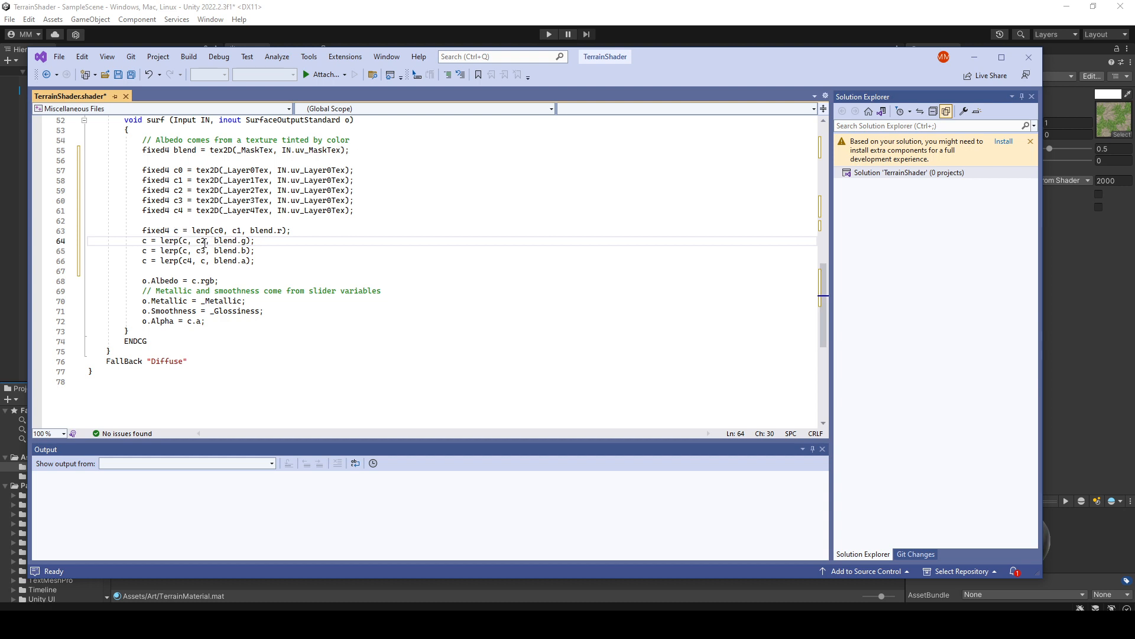
pyautogui.doubleClick(200, 241)
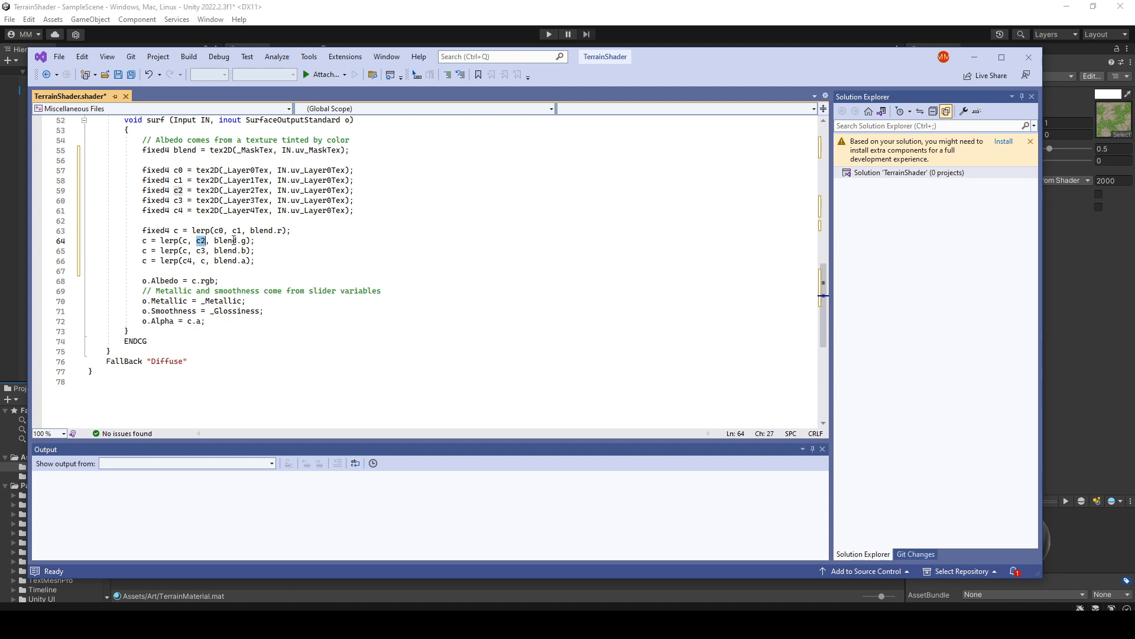
pyautogui.click(222, 251)
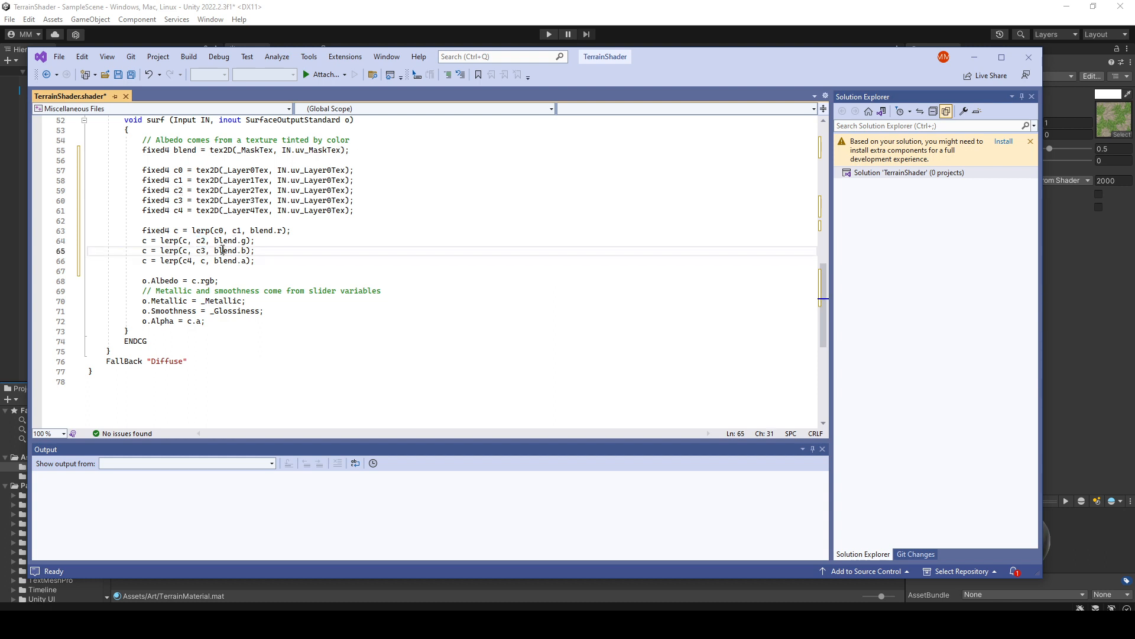
pyautogui.doubleClick(225, 251)
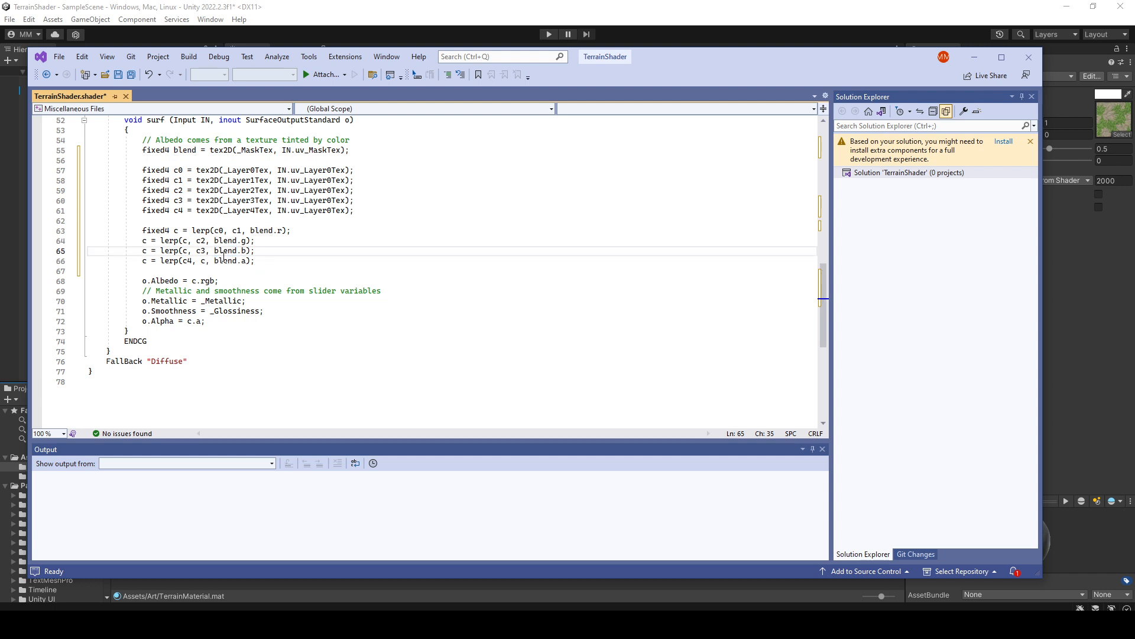
pyautogui.click(208, 261)
pyautogui.write(' * _Color')
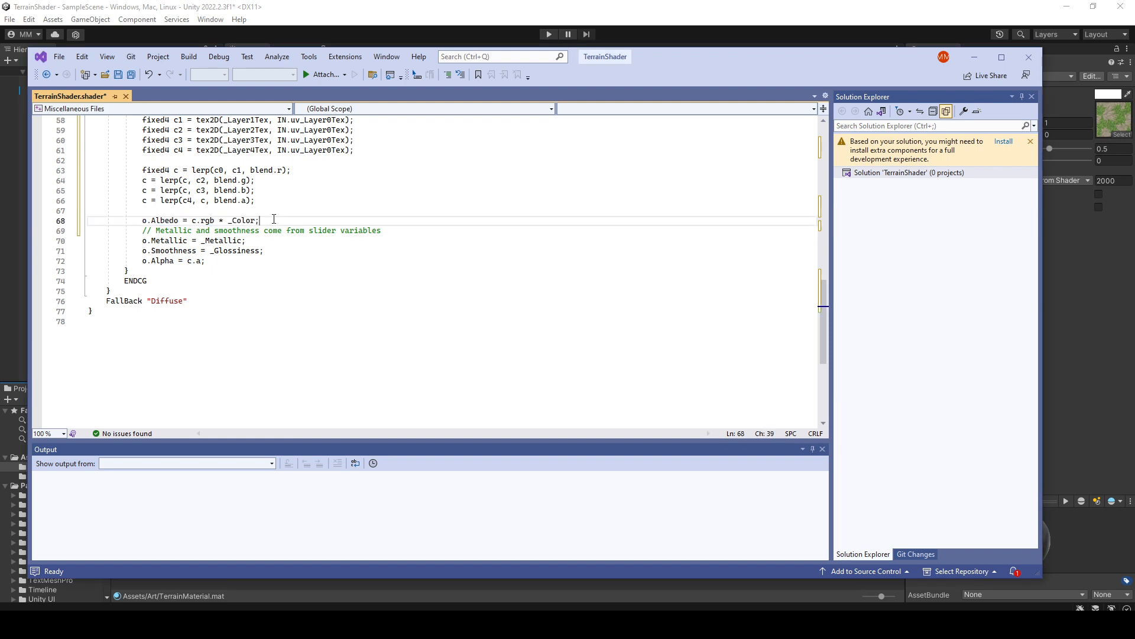
# Set o.Albedo = c.rgb * _Color and save the shader.
pyautogui.press('Enter')
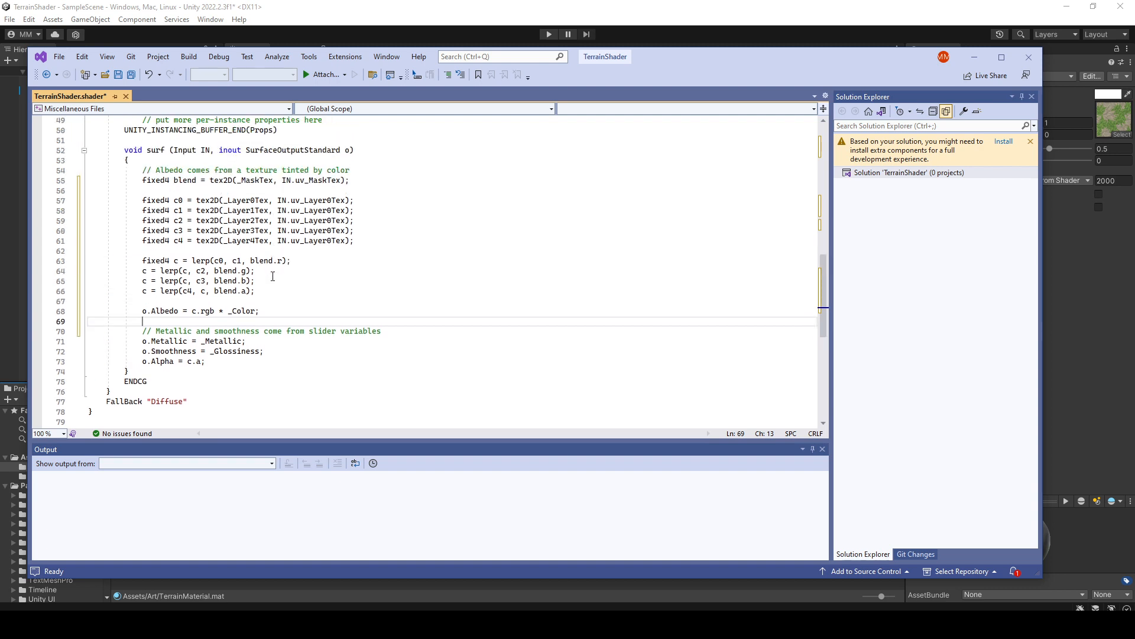
pyautogui.press('Ctrl+S')
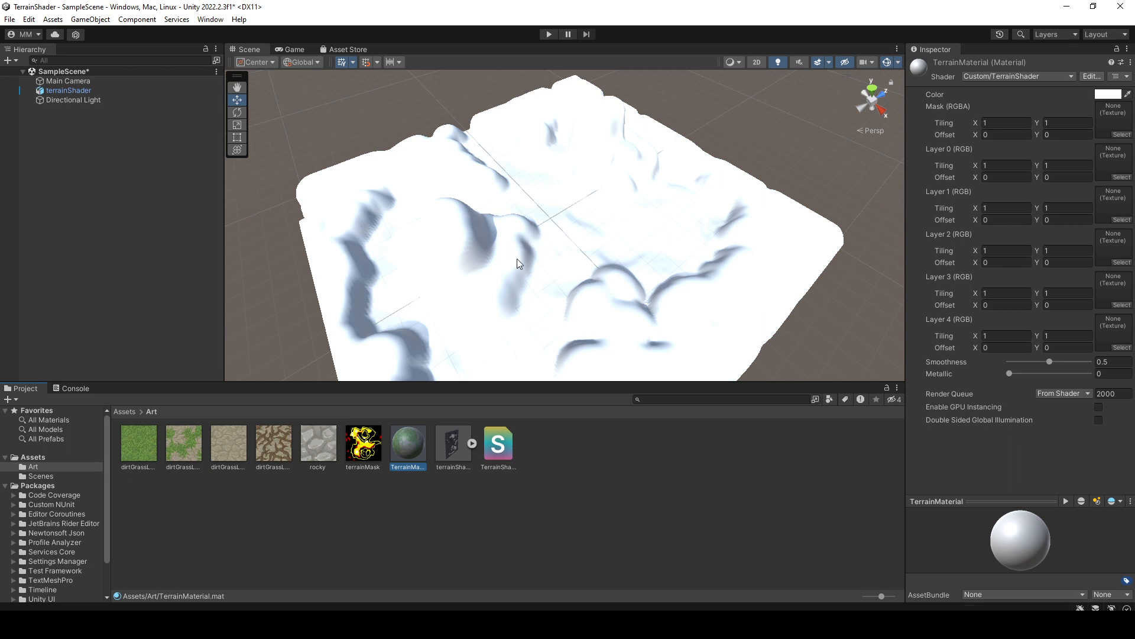
pyautogui.moveTo(471, 322)
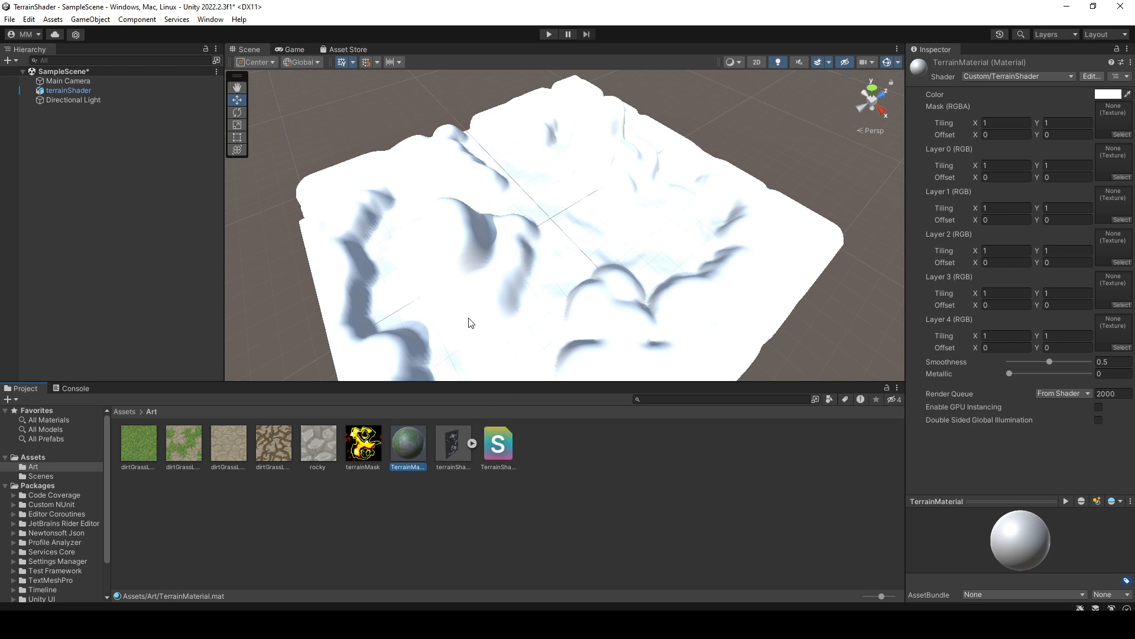
pyautogui.click(433, 391)
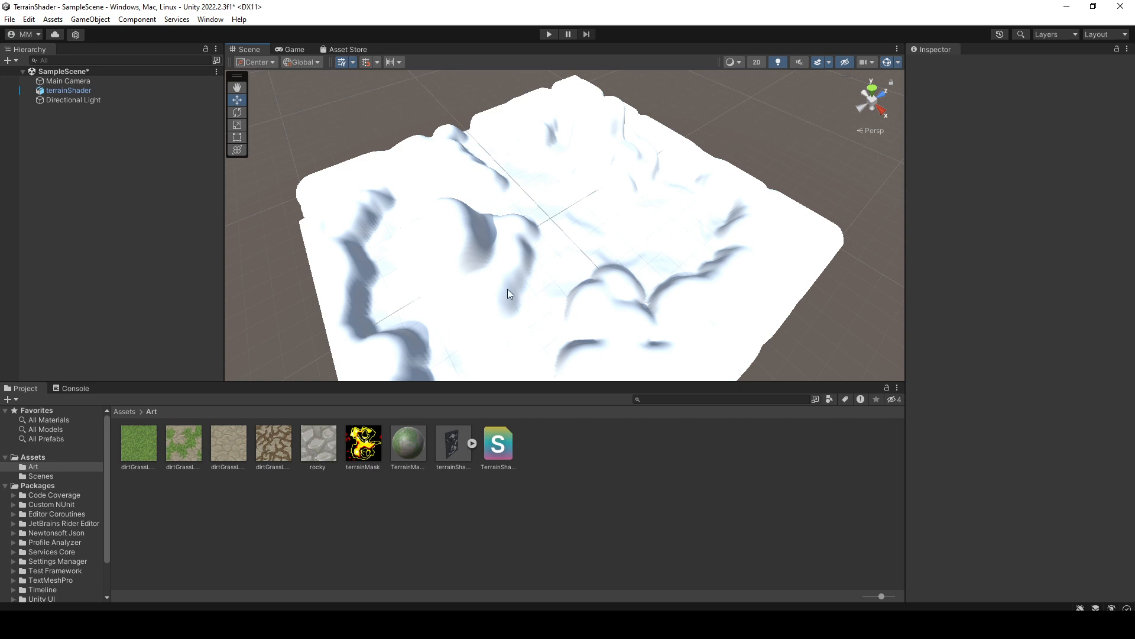
pyautogui.click(408, 444)
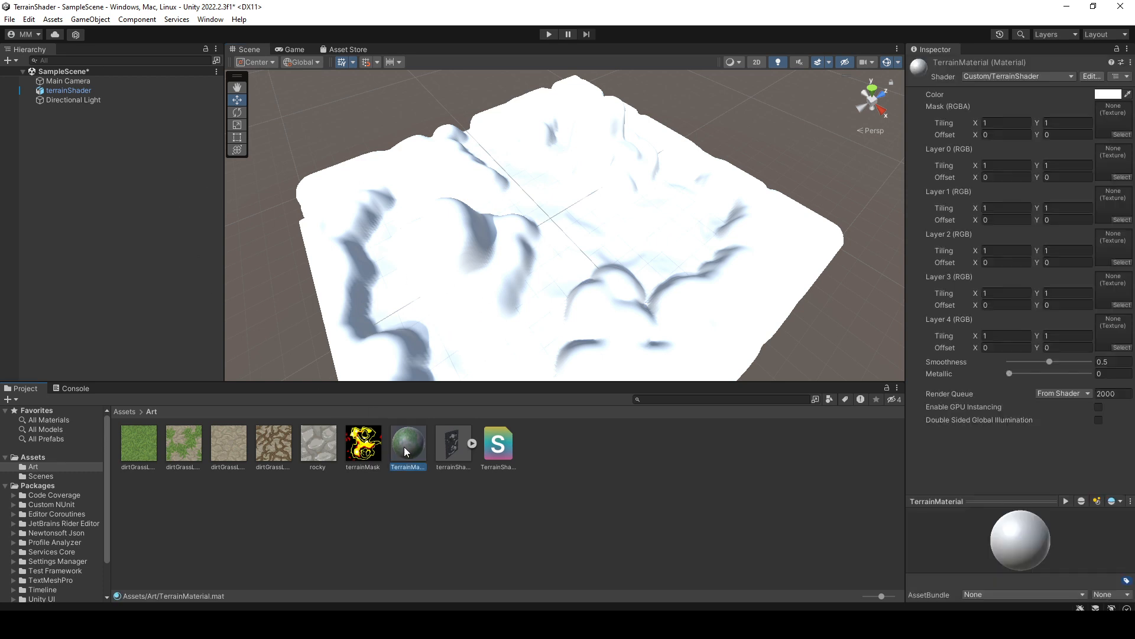
pyautogui.moveTo(528, 357)
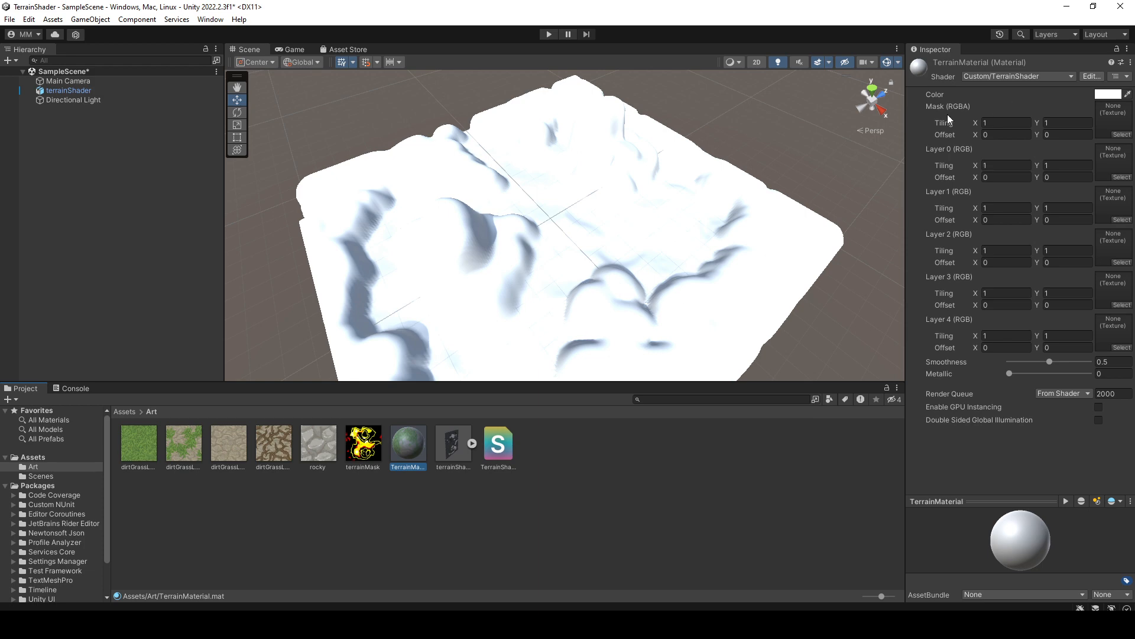
pyautogui.doubleClick(454, 442)
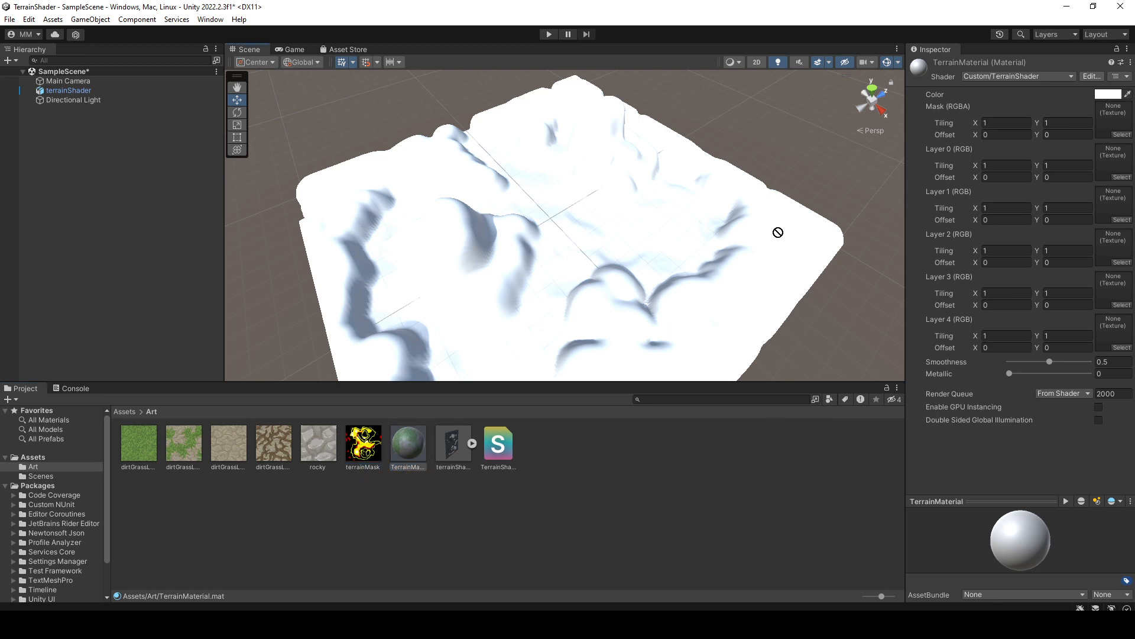
# Assign terrainMask to the Mask slot and begin filling the grass, dirt and rock layer slots.
pyautogui.moveTo(363, 440); pyautogui.dragTo(1113, 120)
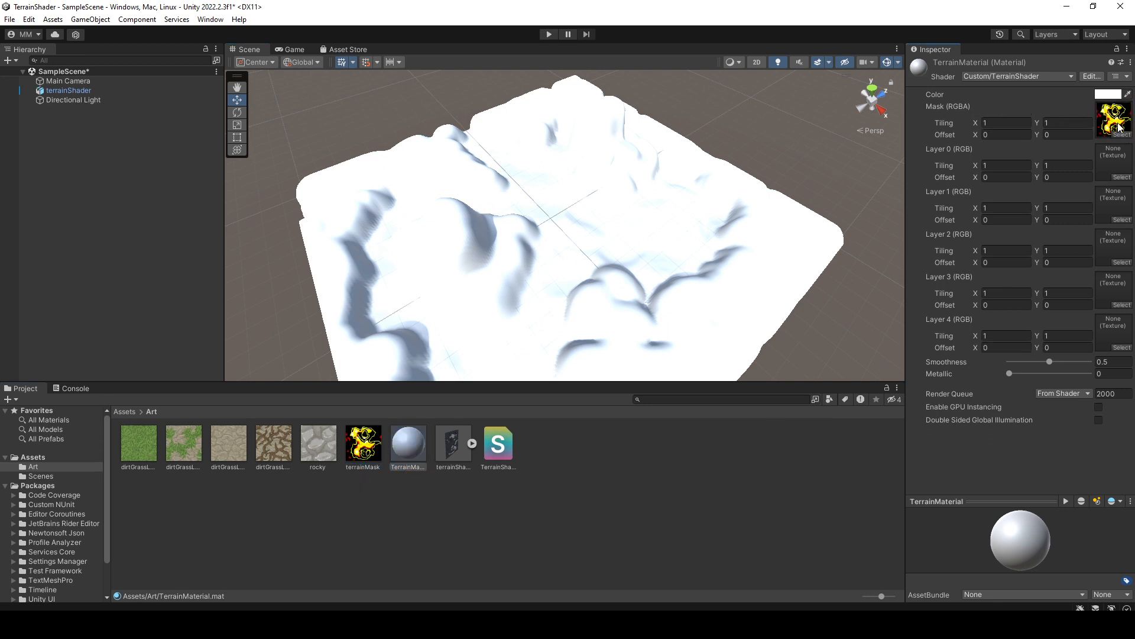
pyautogui.click(137, 443)
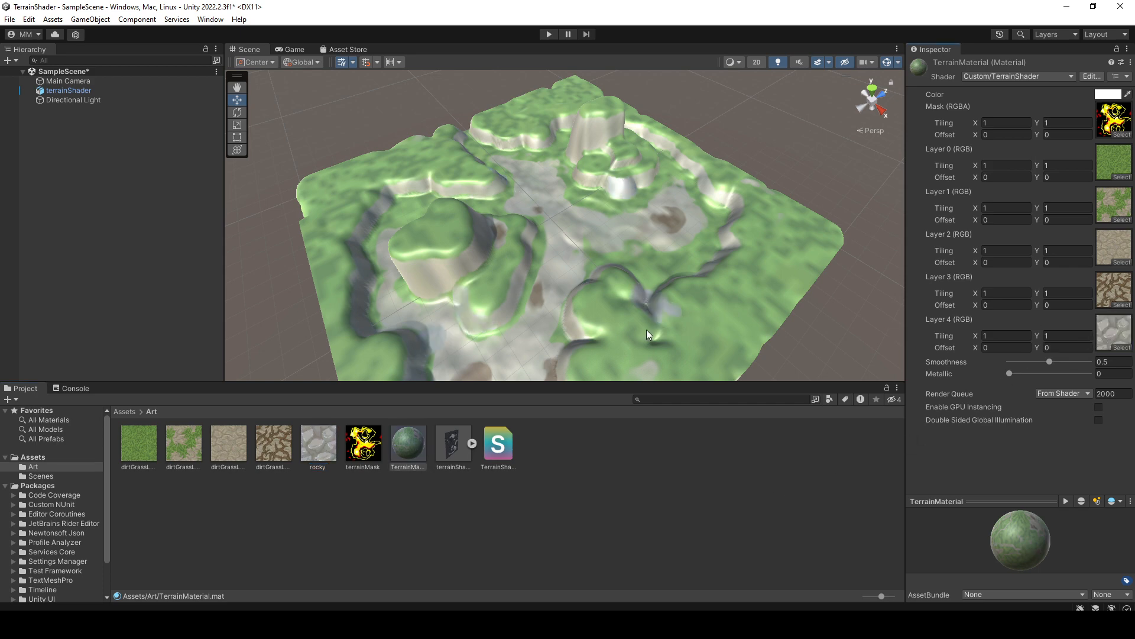
pyautogui.moveTo(497, 197)
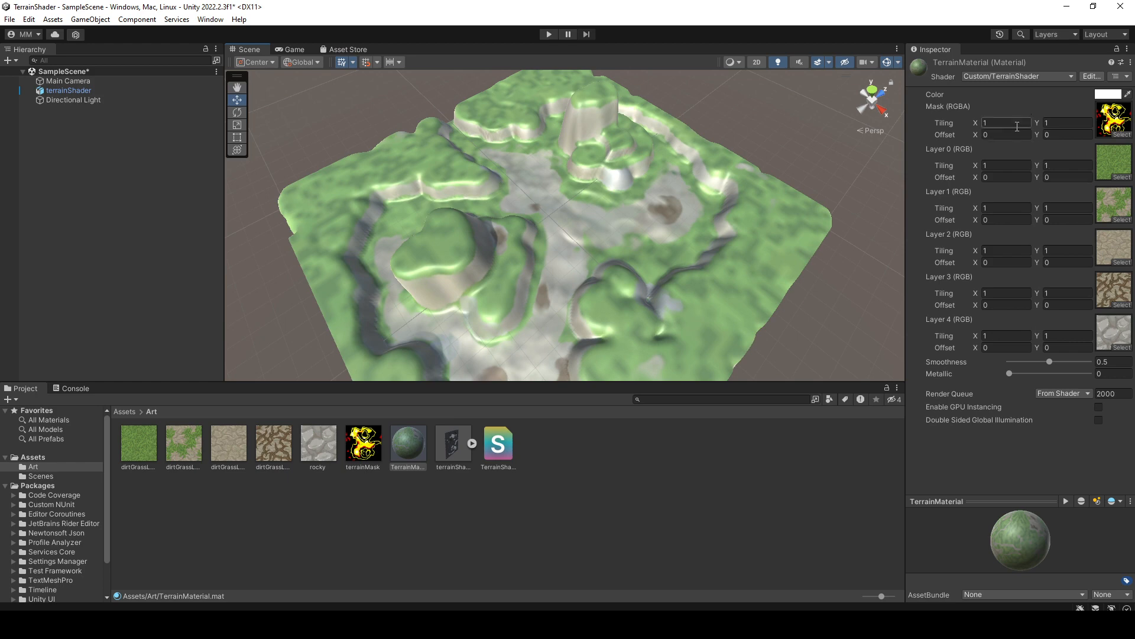
# Set Layer 0 Tiling X and Y to 20 and inspect the finer grass across the hills.
pyautogui.click(1005, 164)
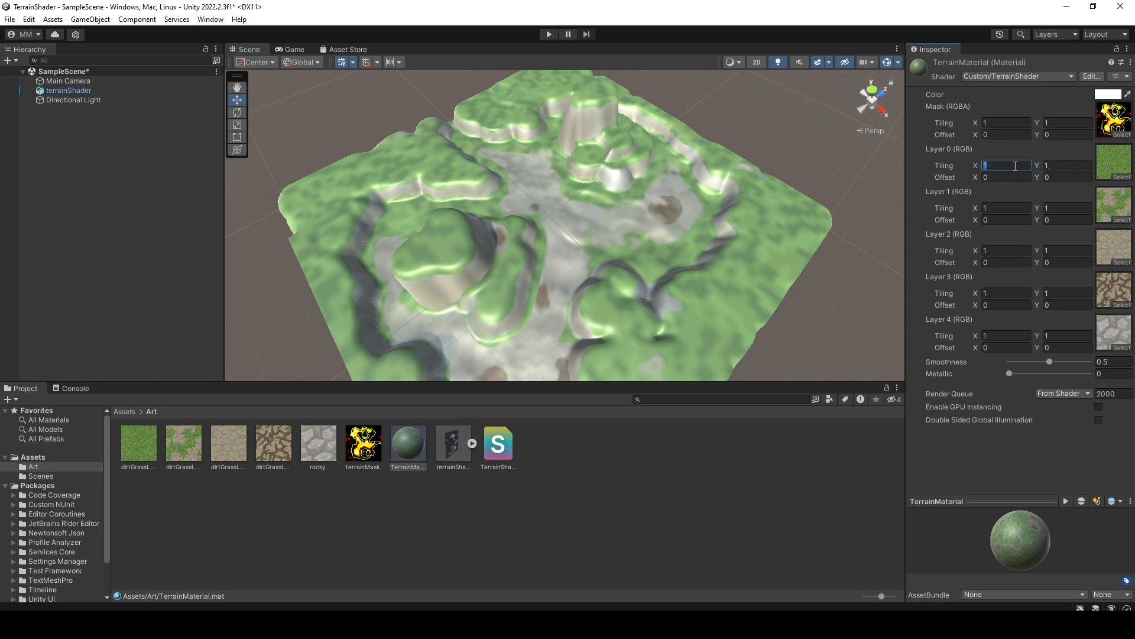
pyautogui.write('20')
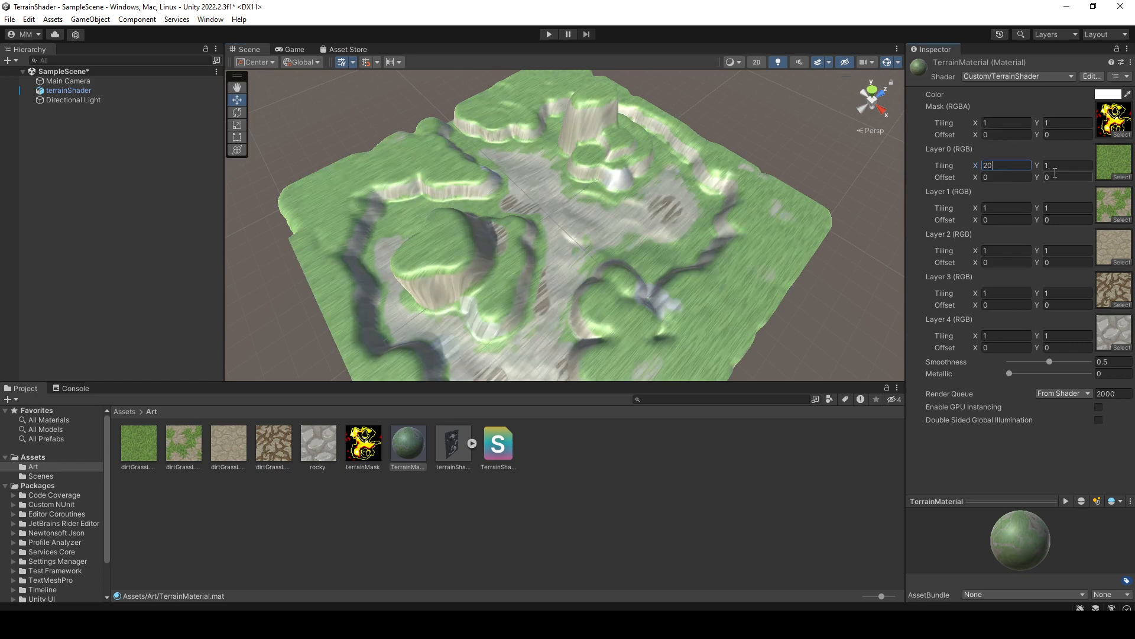
pyautogui.write('20')
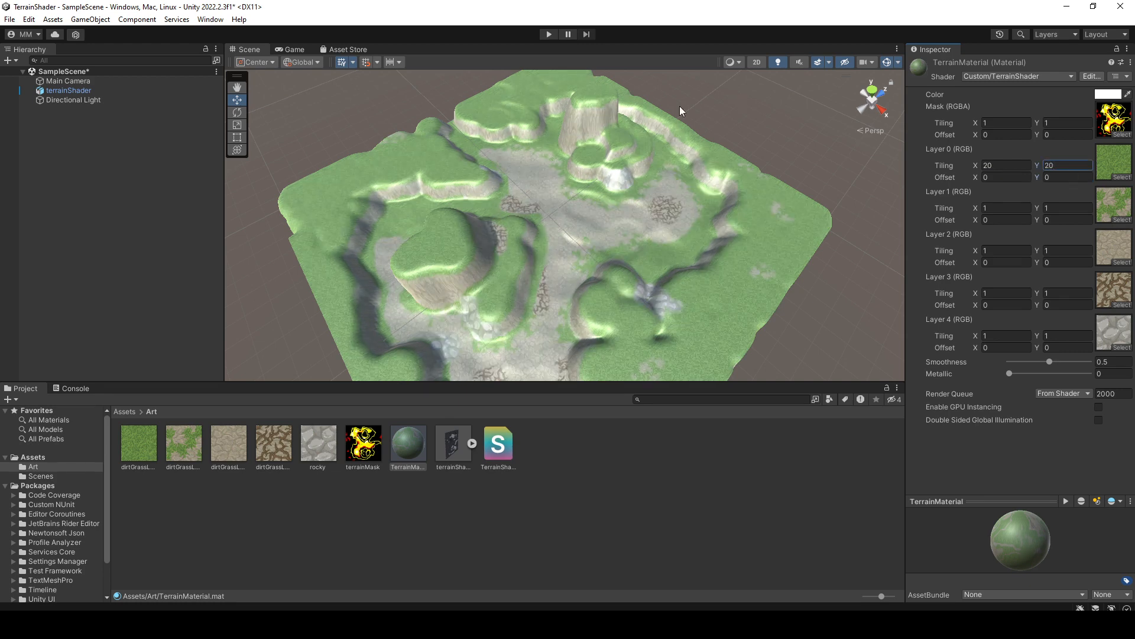
pyautogui.moveTo(425, 253)
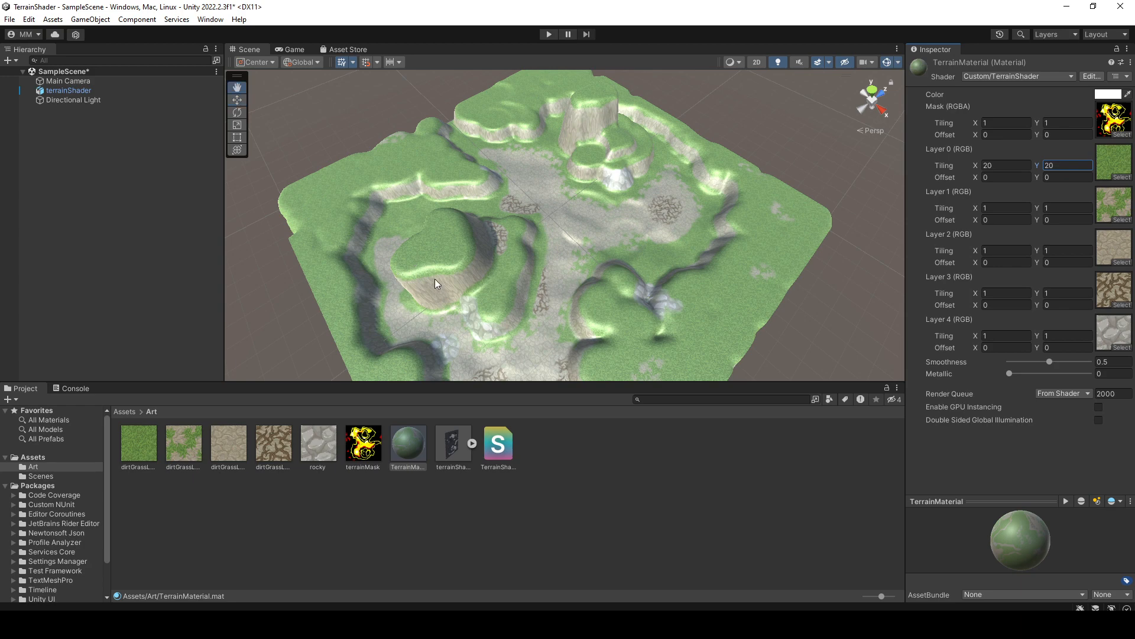
pyautogui.moveTo(434, 283); pyautogui.dragTo(499, 243)
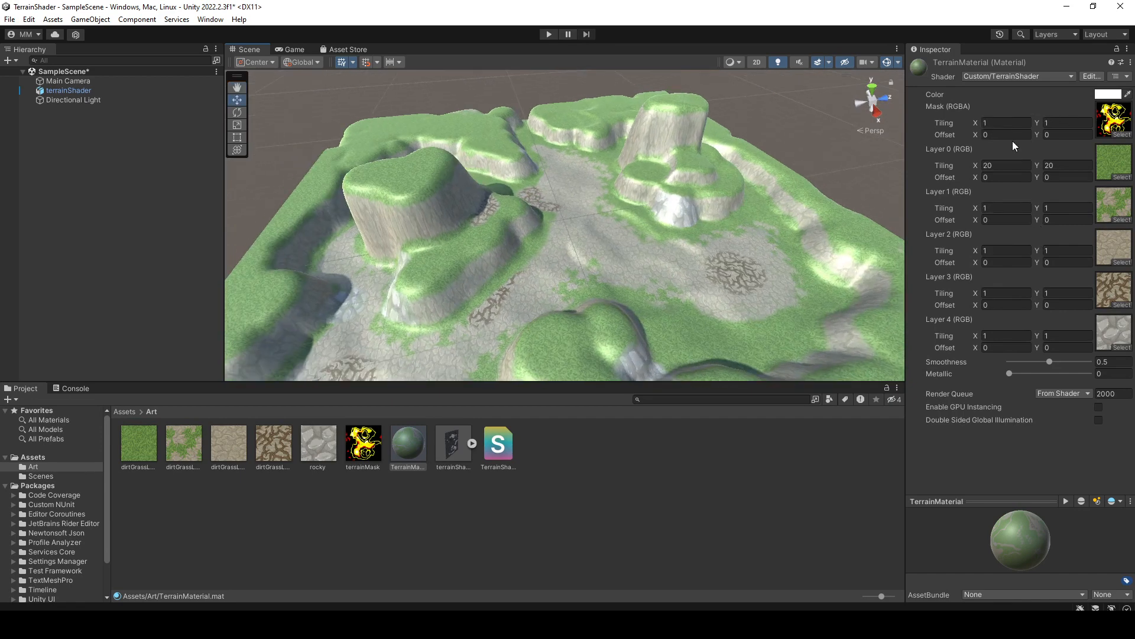
pyautogui.click(1006, 122)
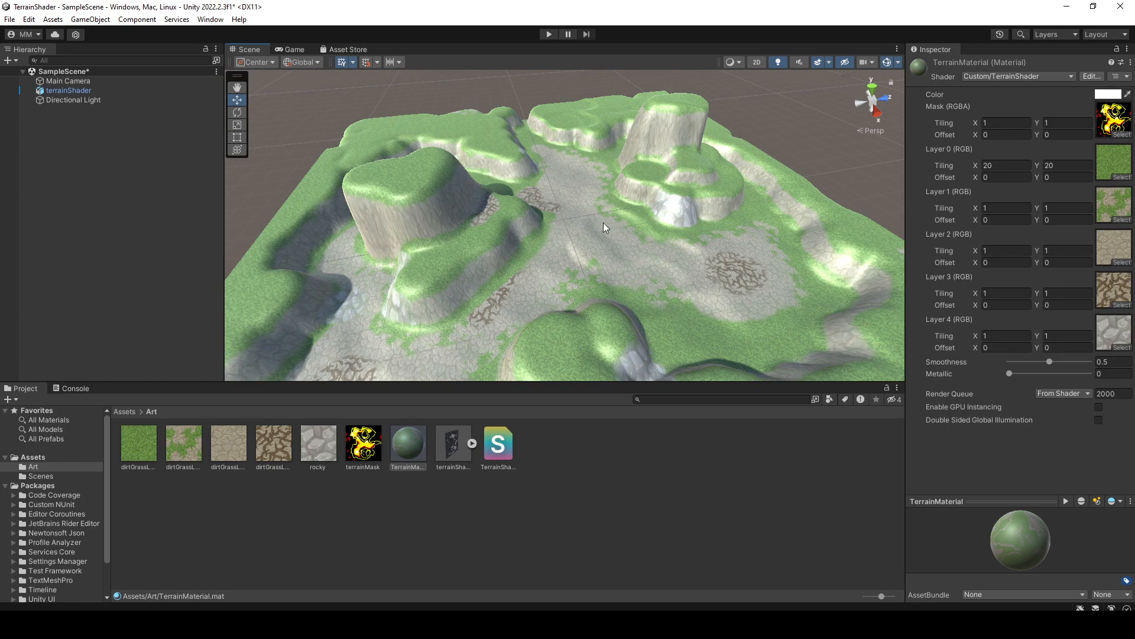
pyautogui.moveTo(604, 227); pyautogui.dragTo(579, 232)
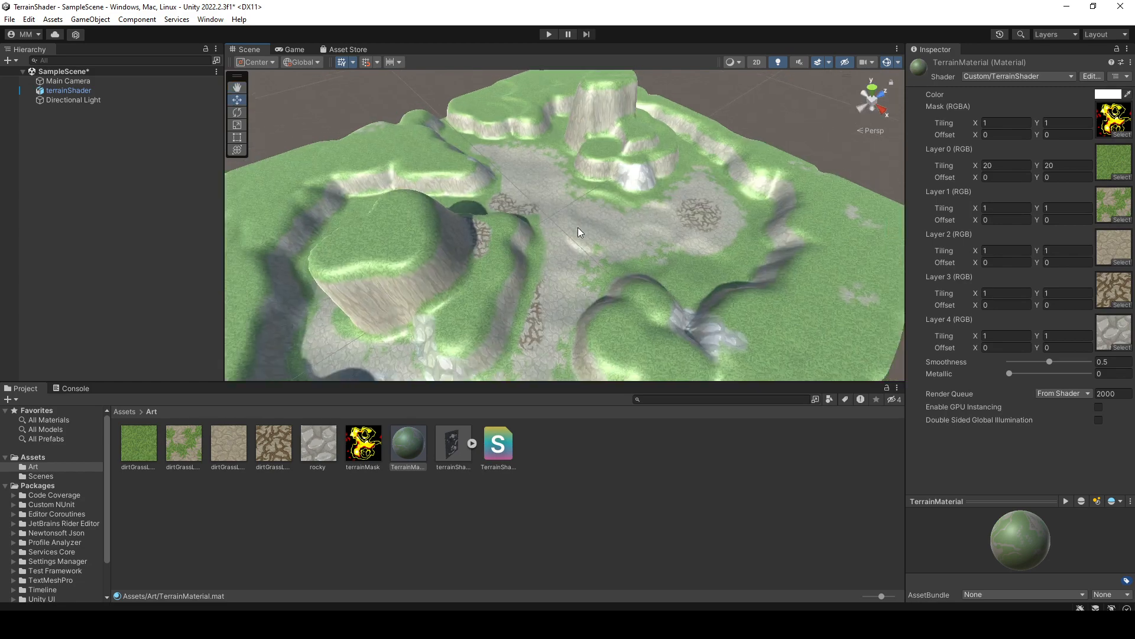